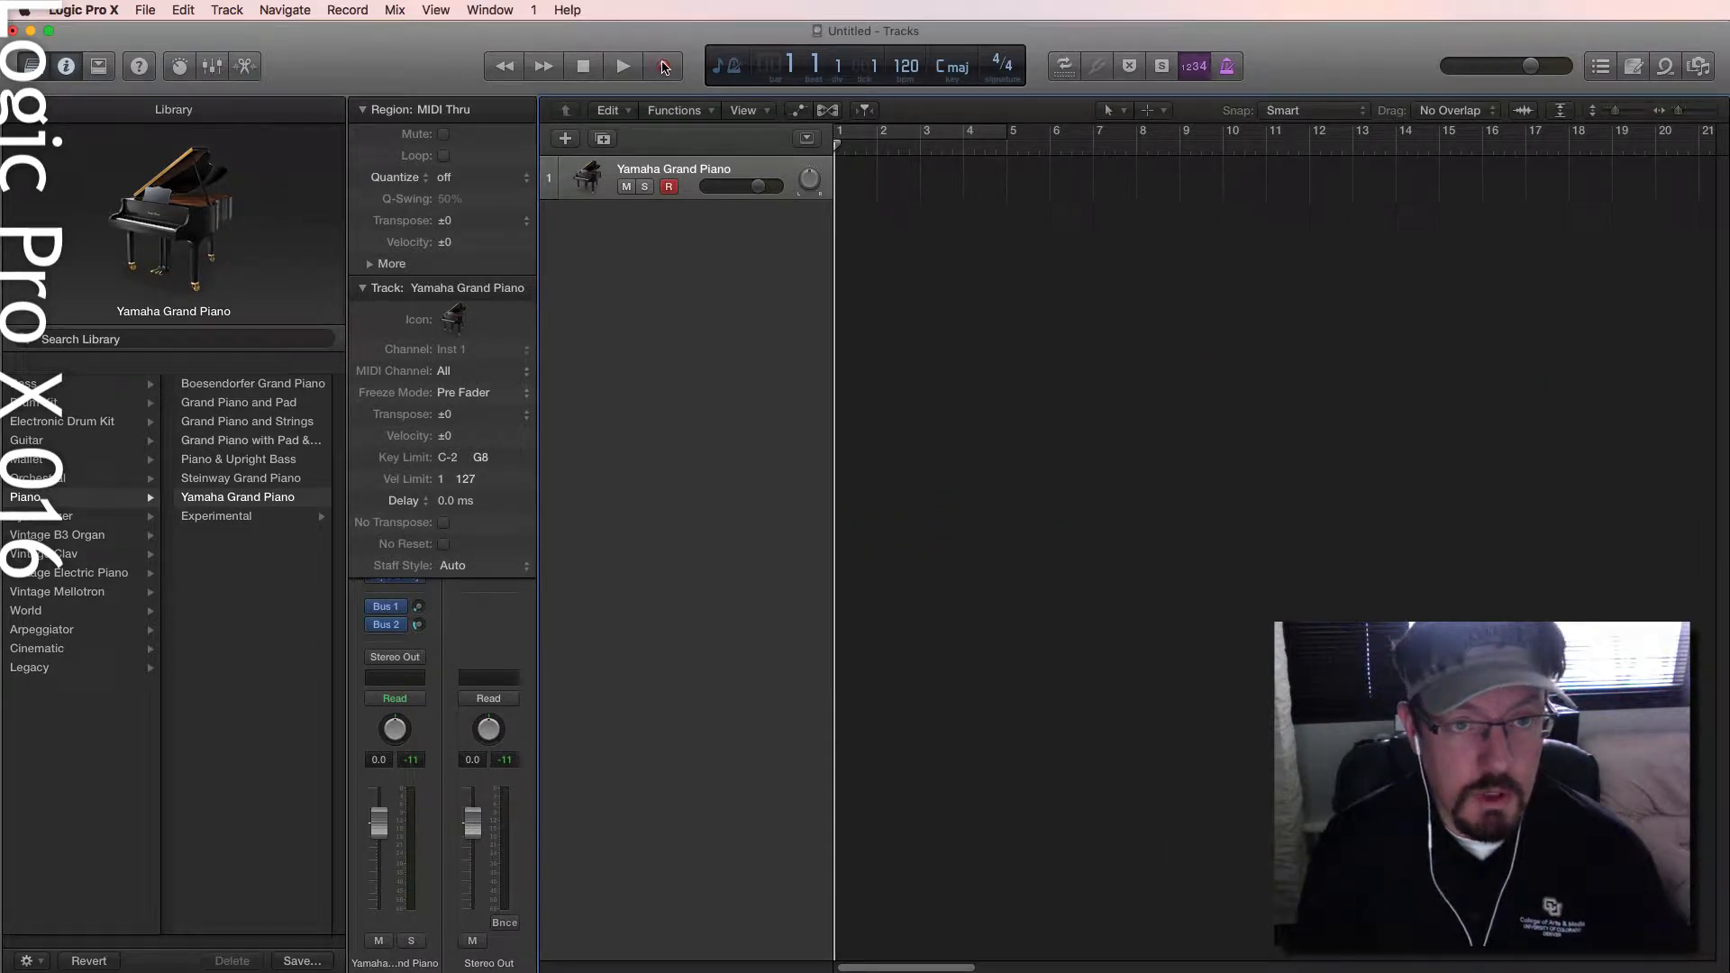
Record a piano part onto the Yamaha Grand Piano track, then play the new MIDI region back.
left_click(621, 67)
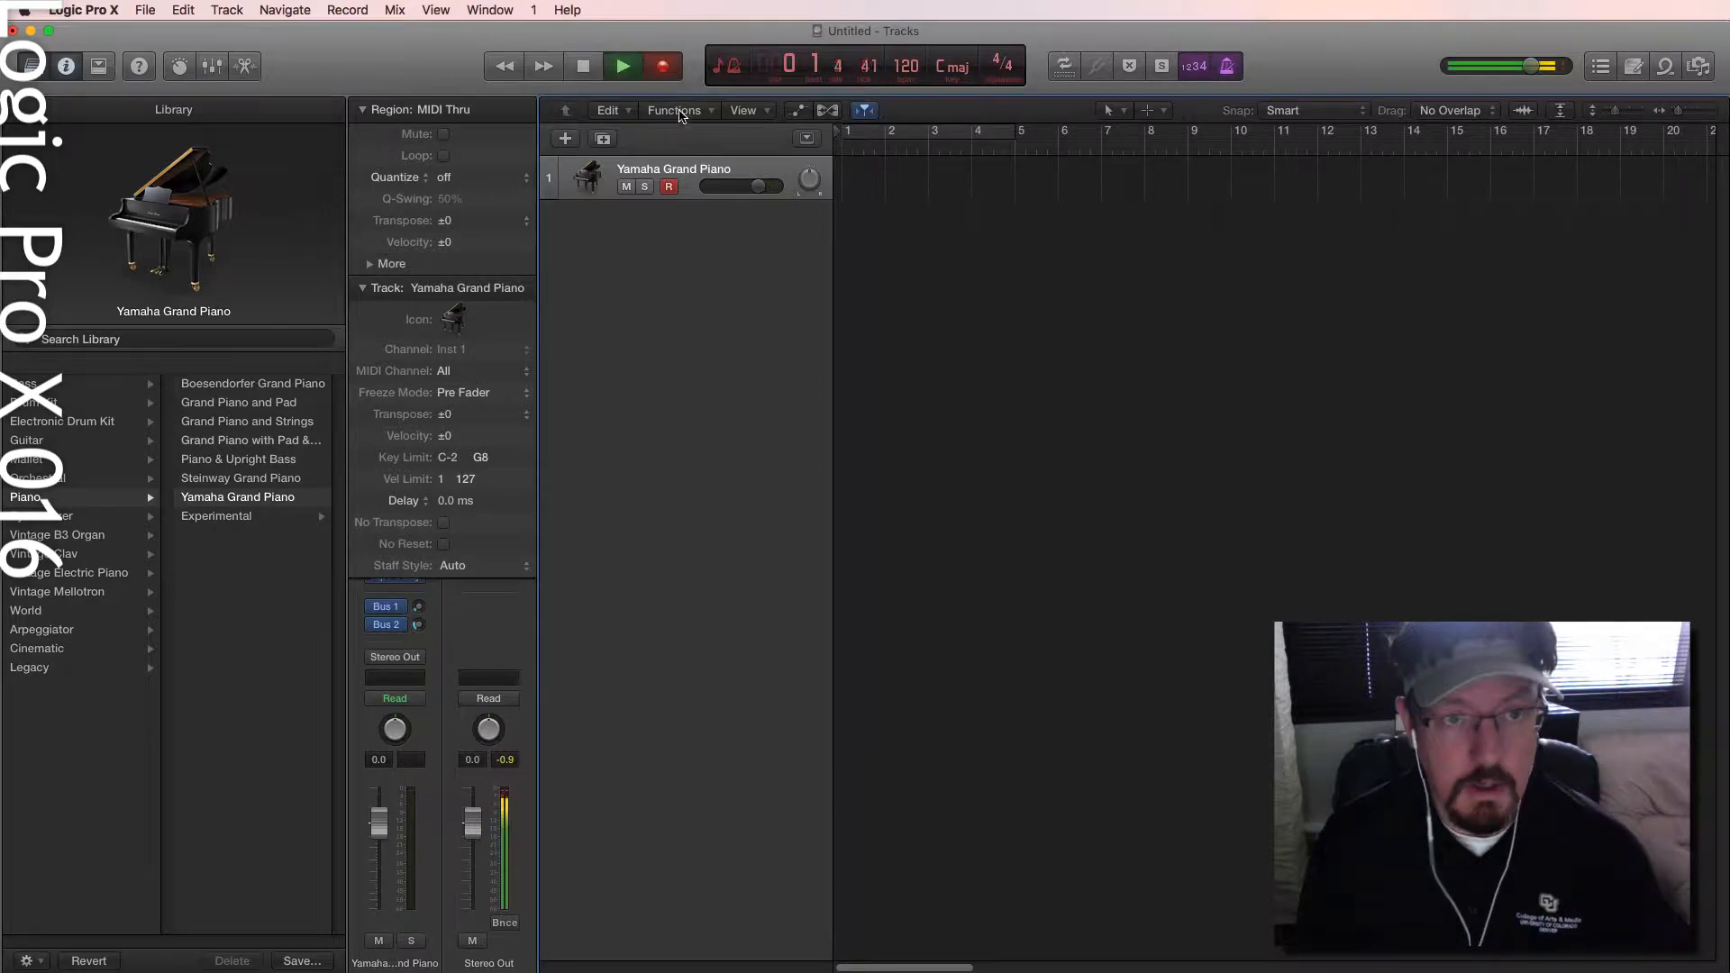
left_click(661, 67)
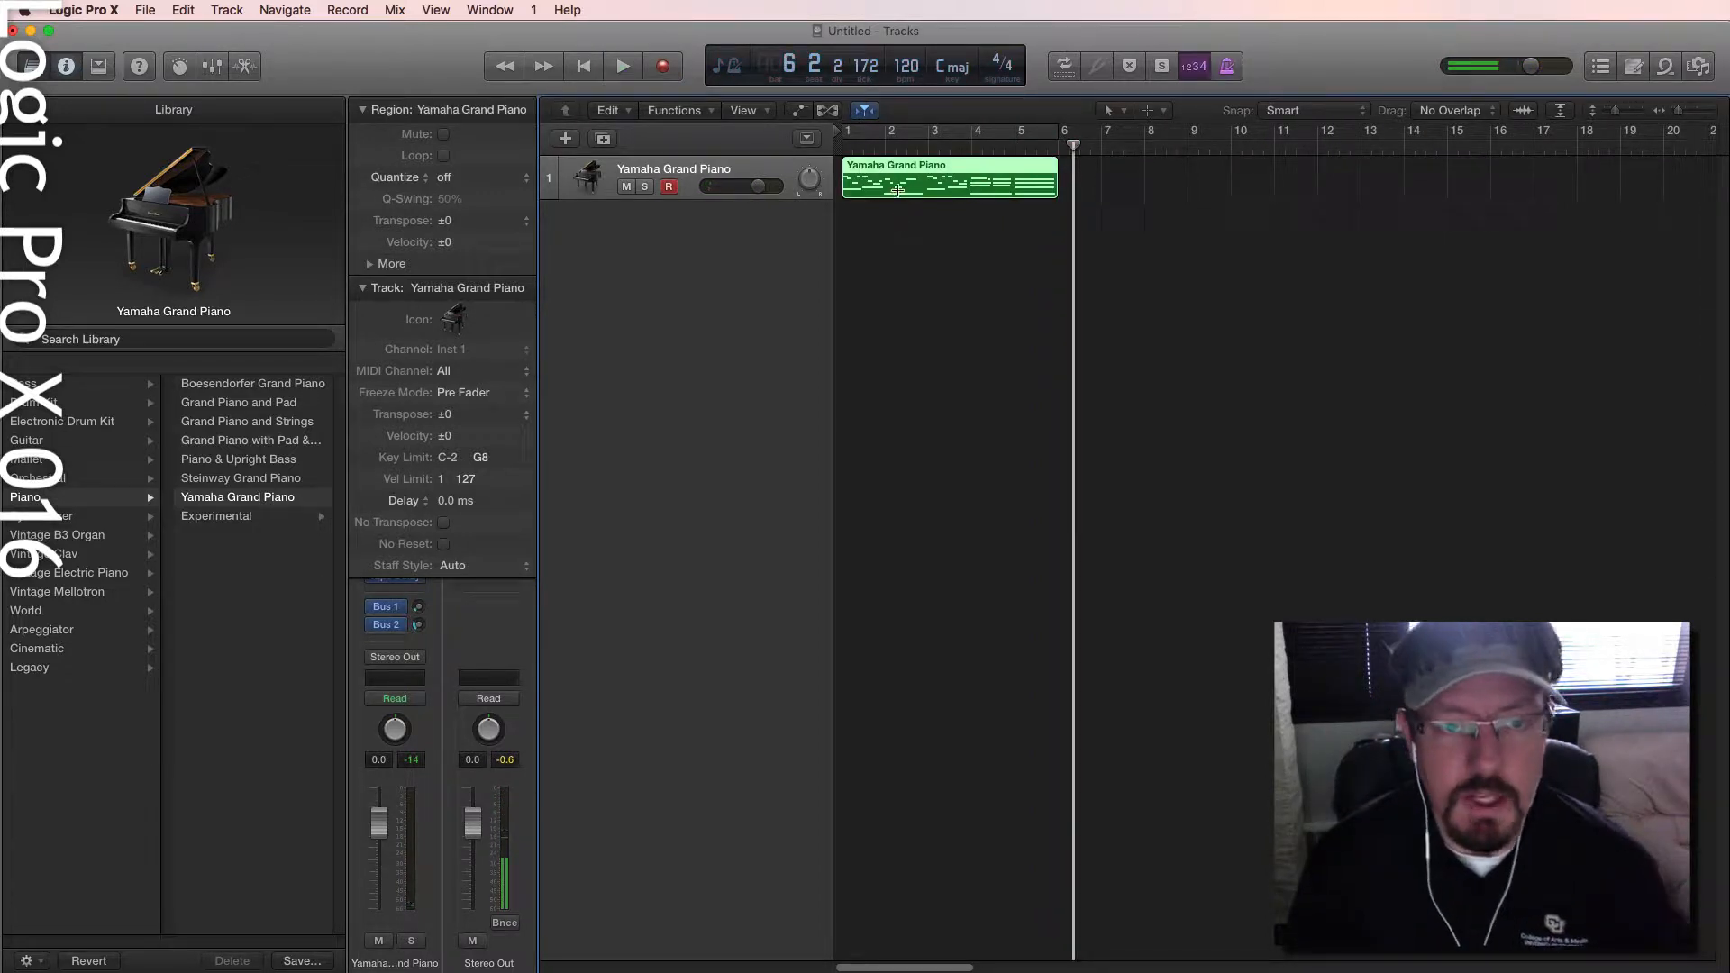
left_click(582, 66)
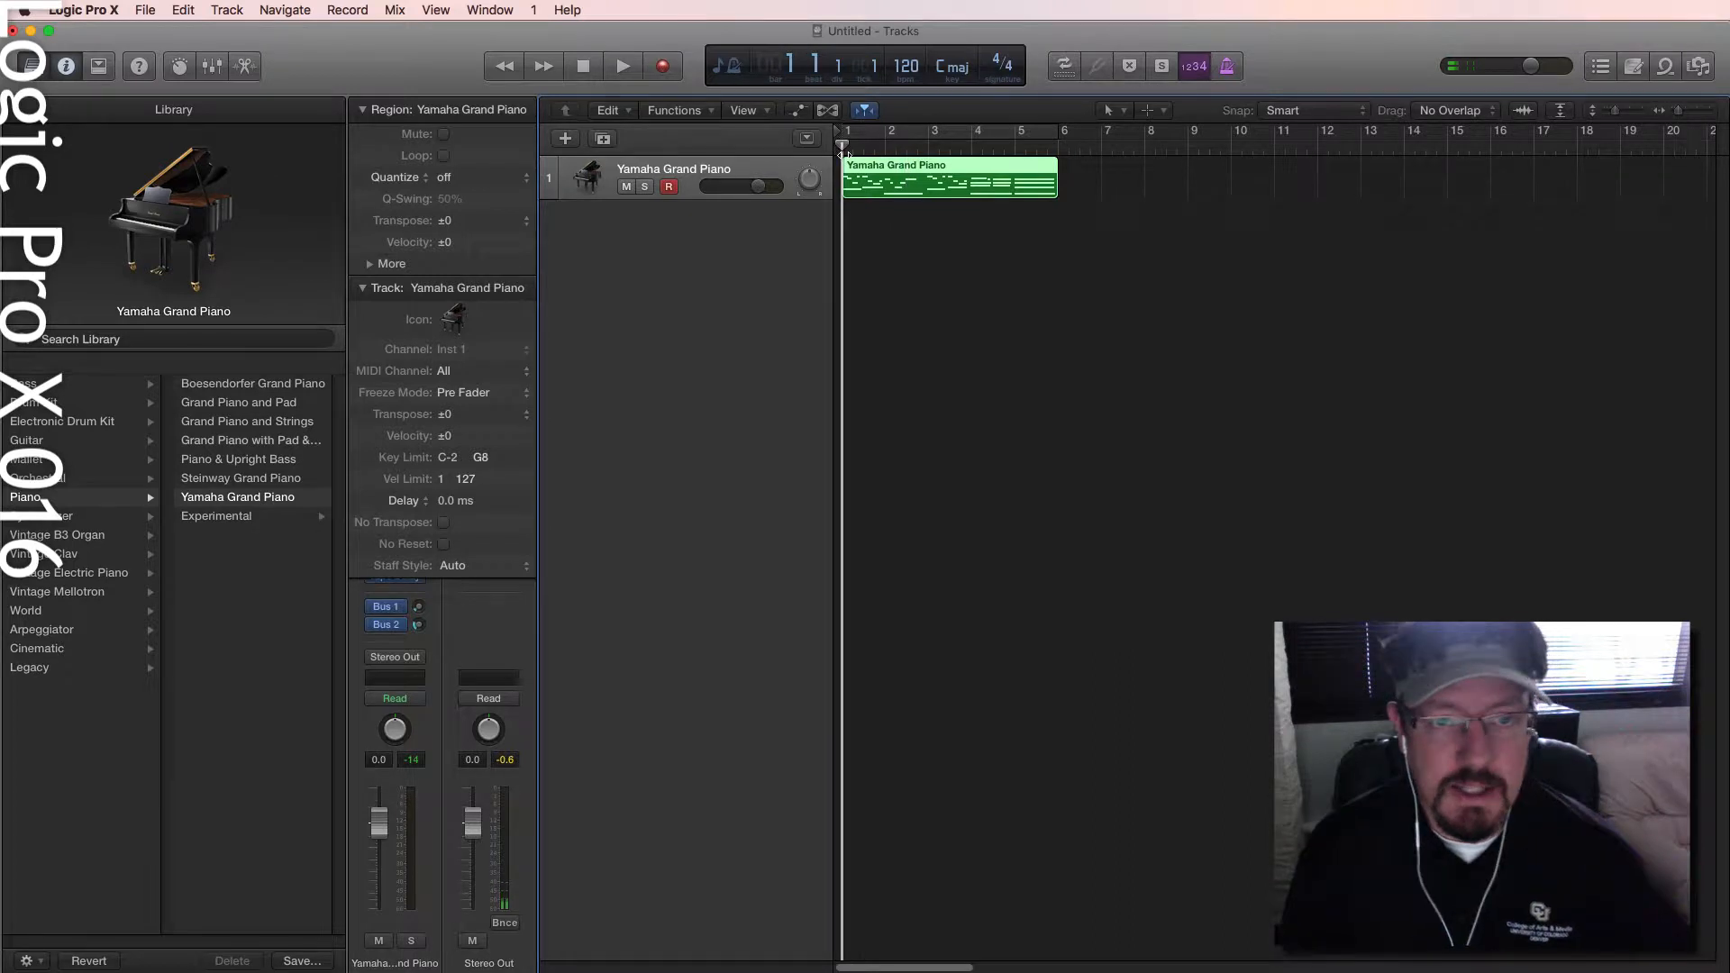
left_click(622, 67)
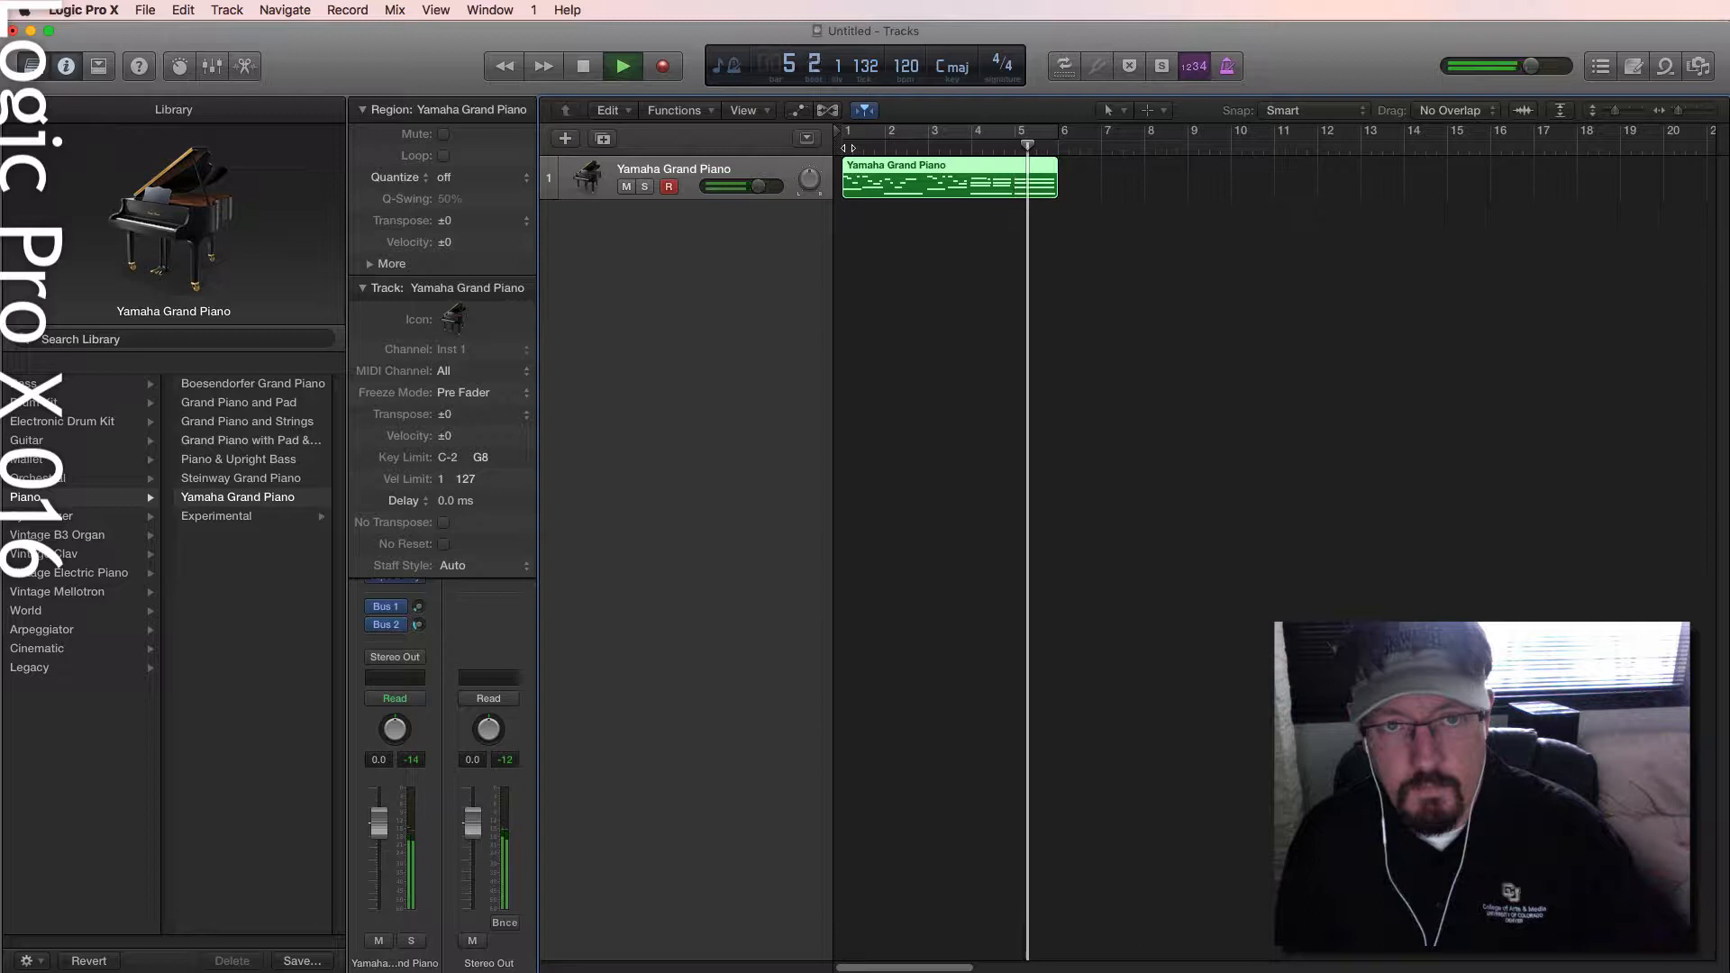
left_click(583, 66)
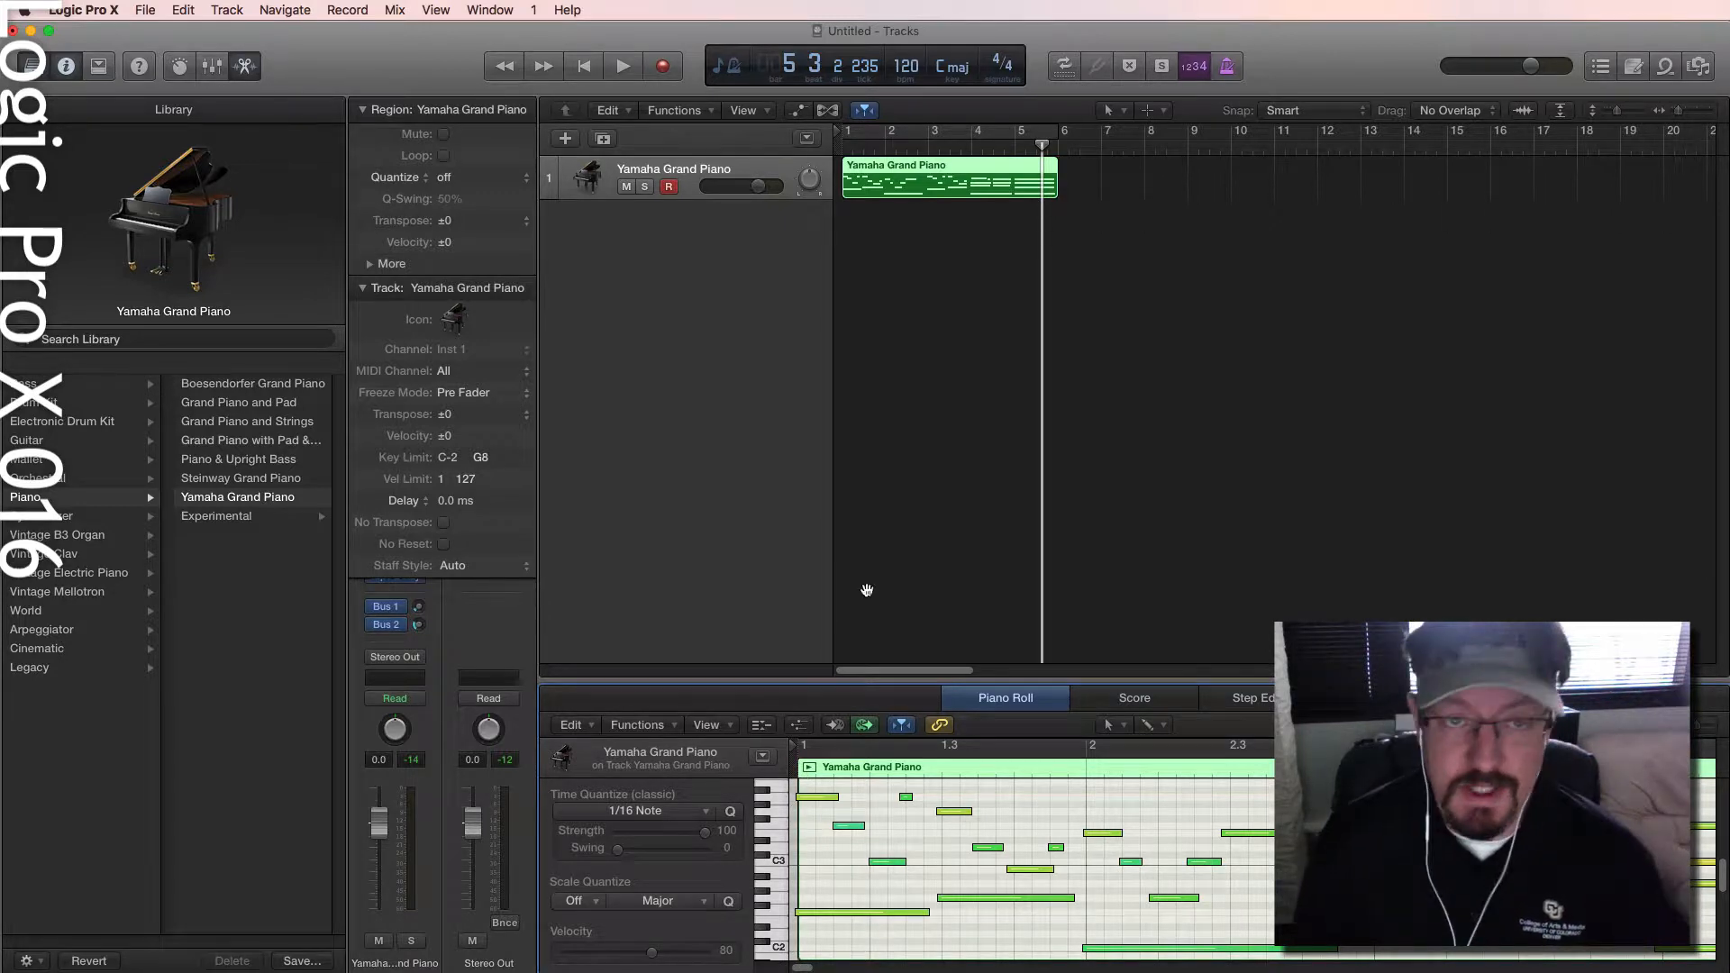
mouse_move(893, 379)
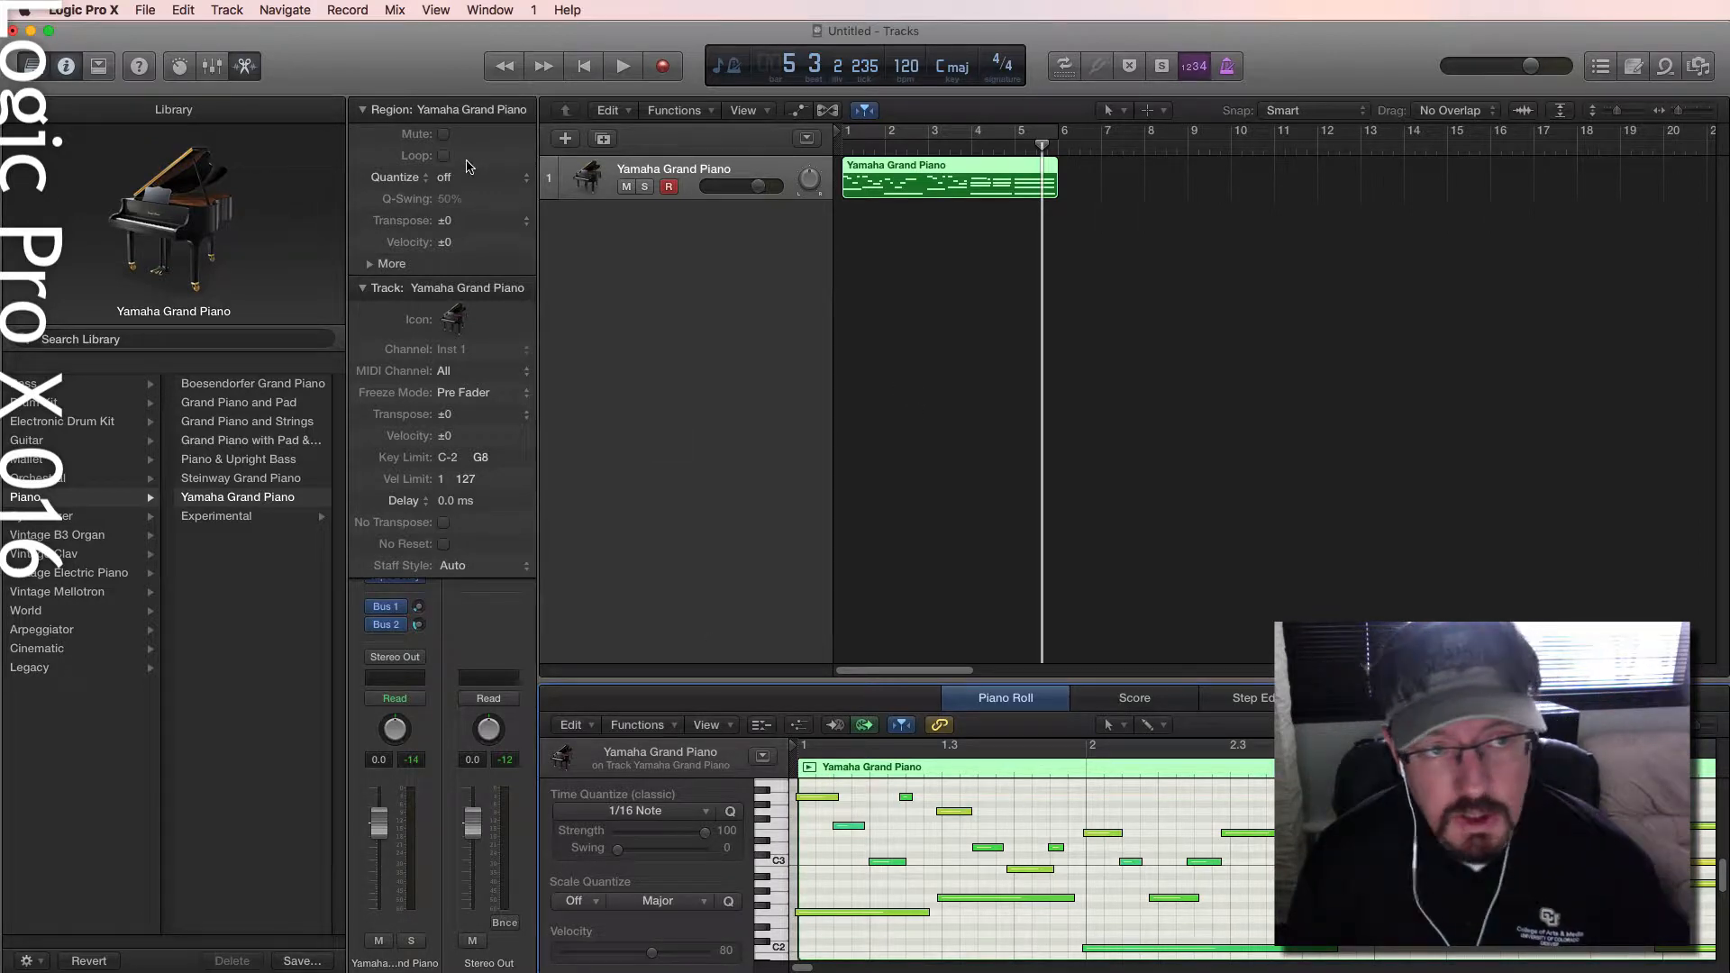
Bring up the Piano Roll editor for the recorded piano region.
left_click(443, 177)
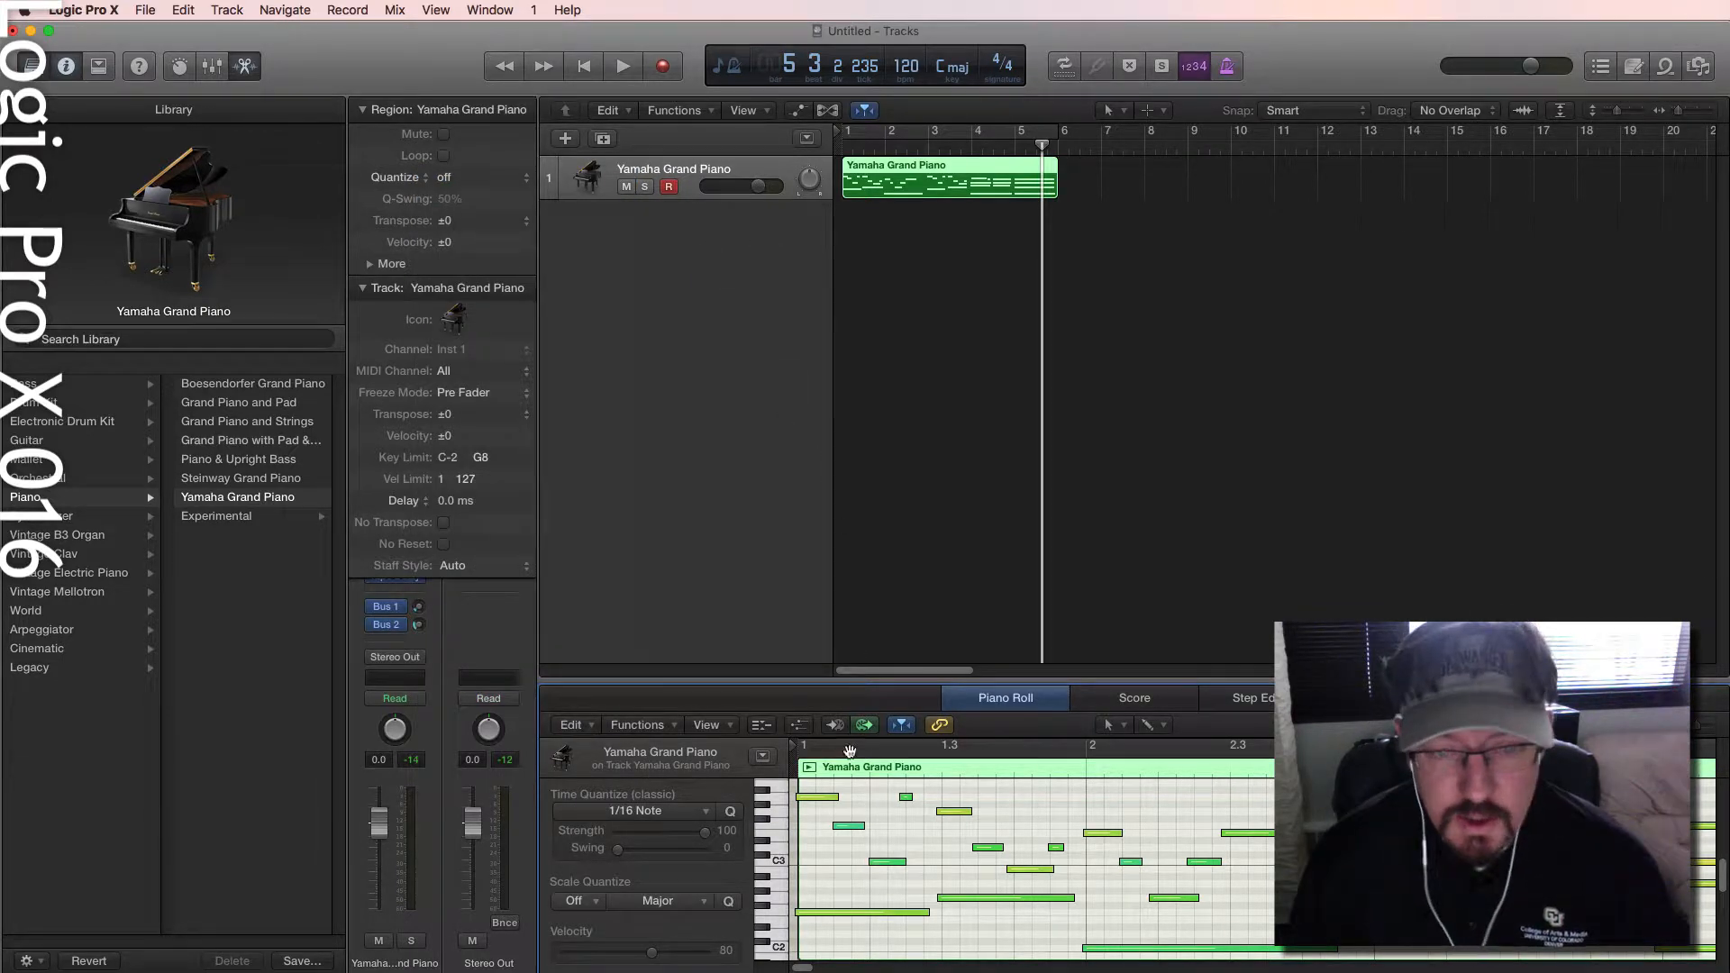
mouse_move(817, 715)
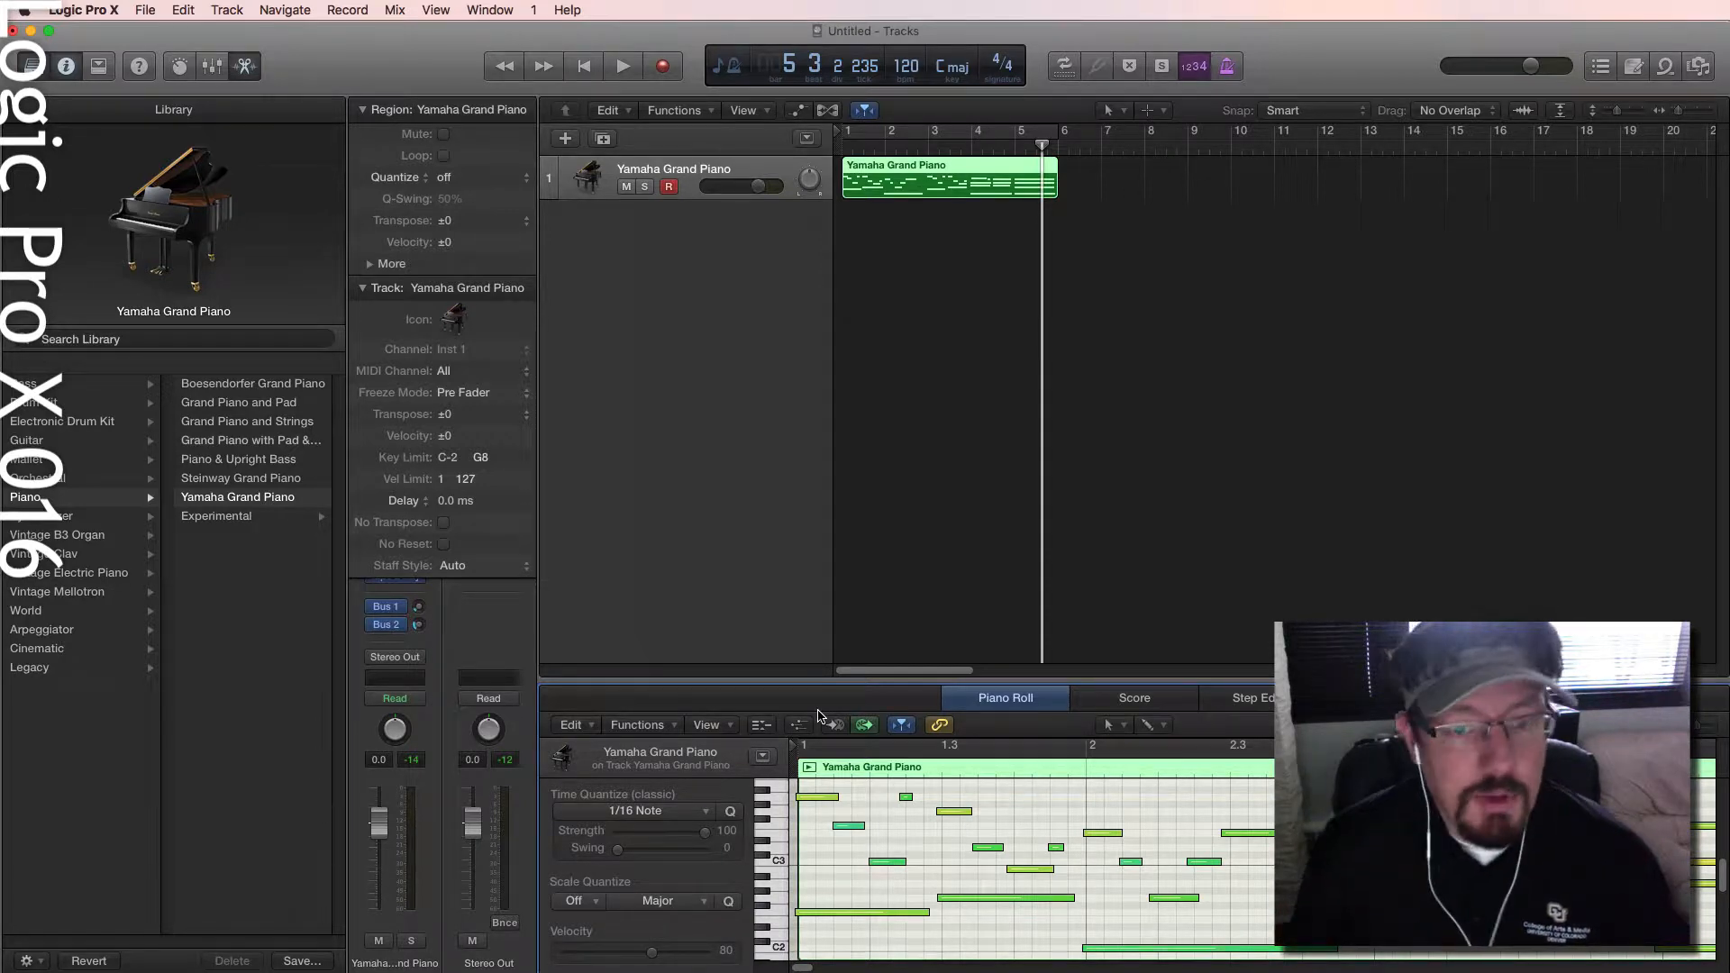
mouse_move(530, 239)
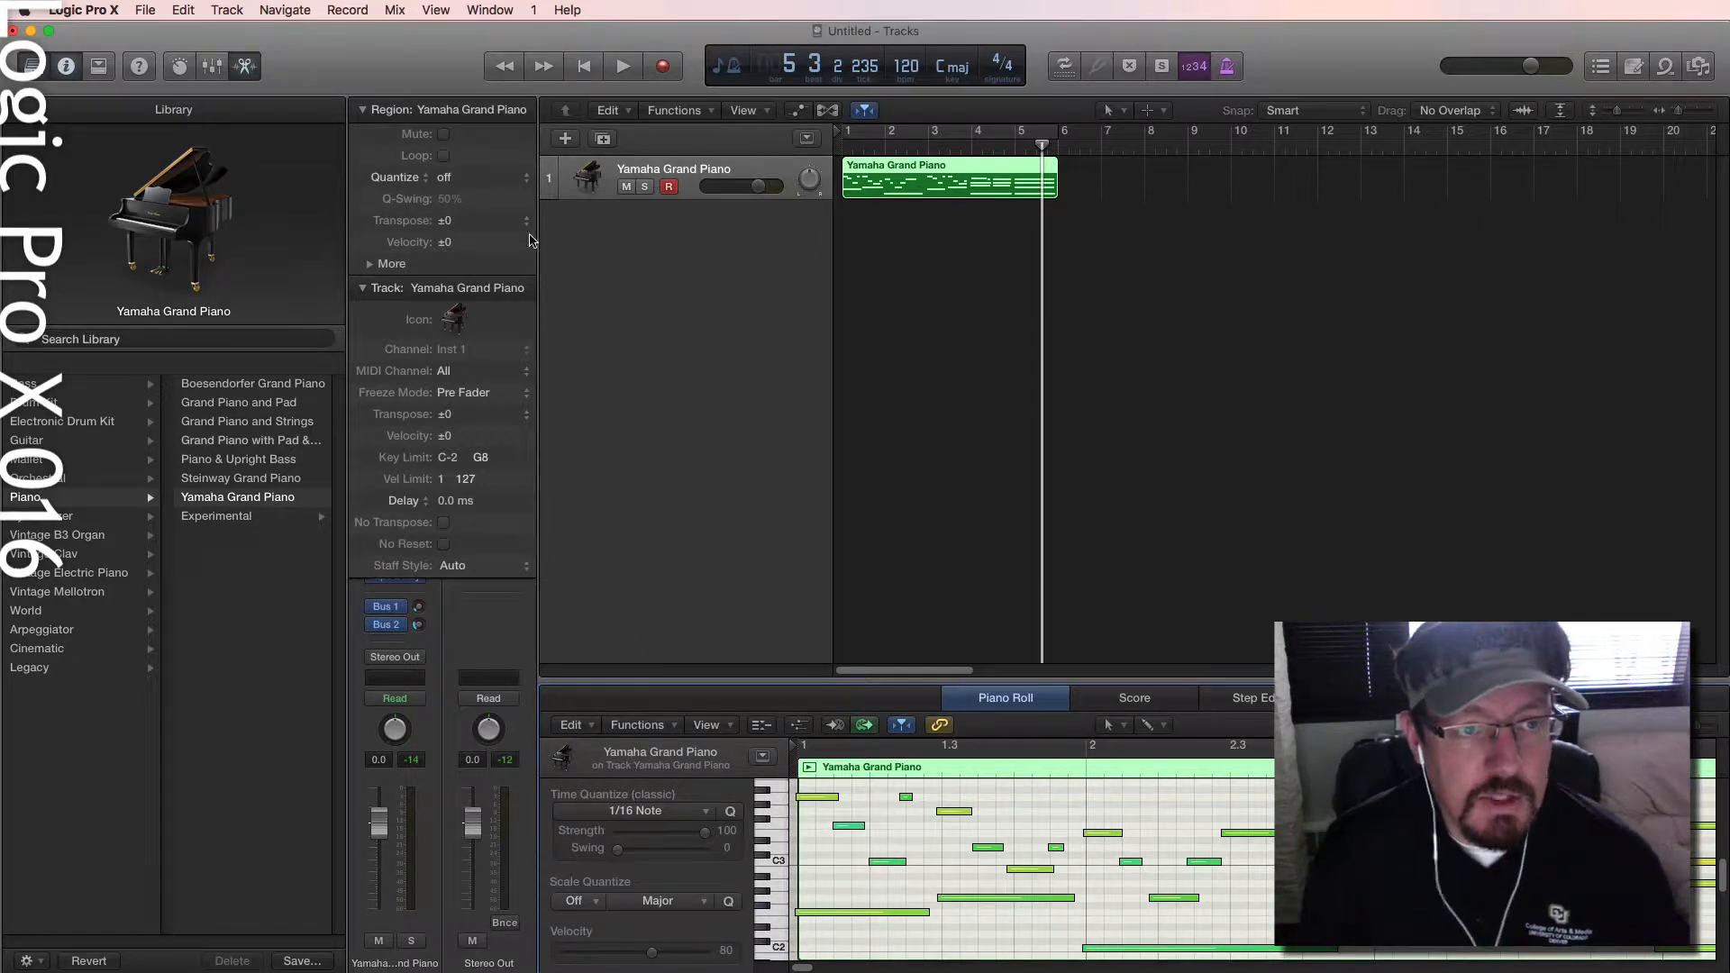
Quantize the piano region to 1/16 Note in the Region inspector and audition it.
left_click(445, 176)
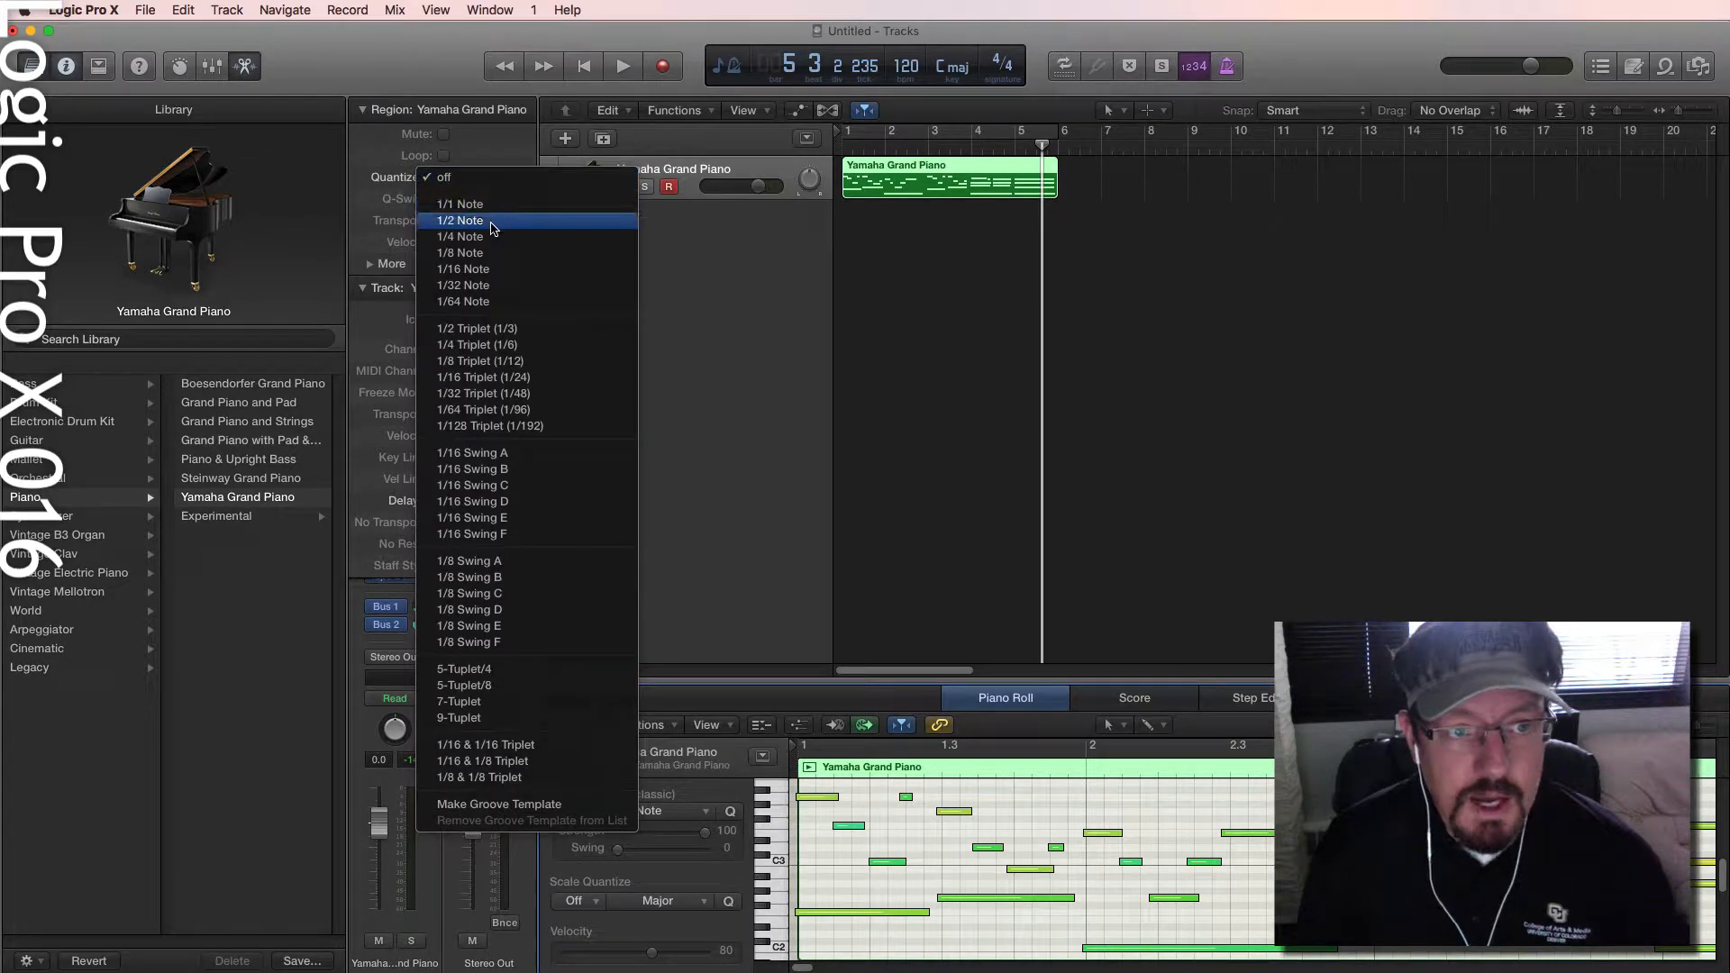
mouse_move(499, 268)
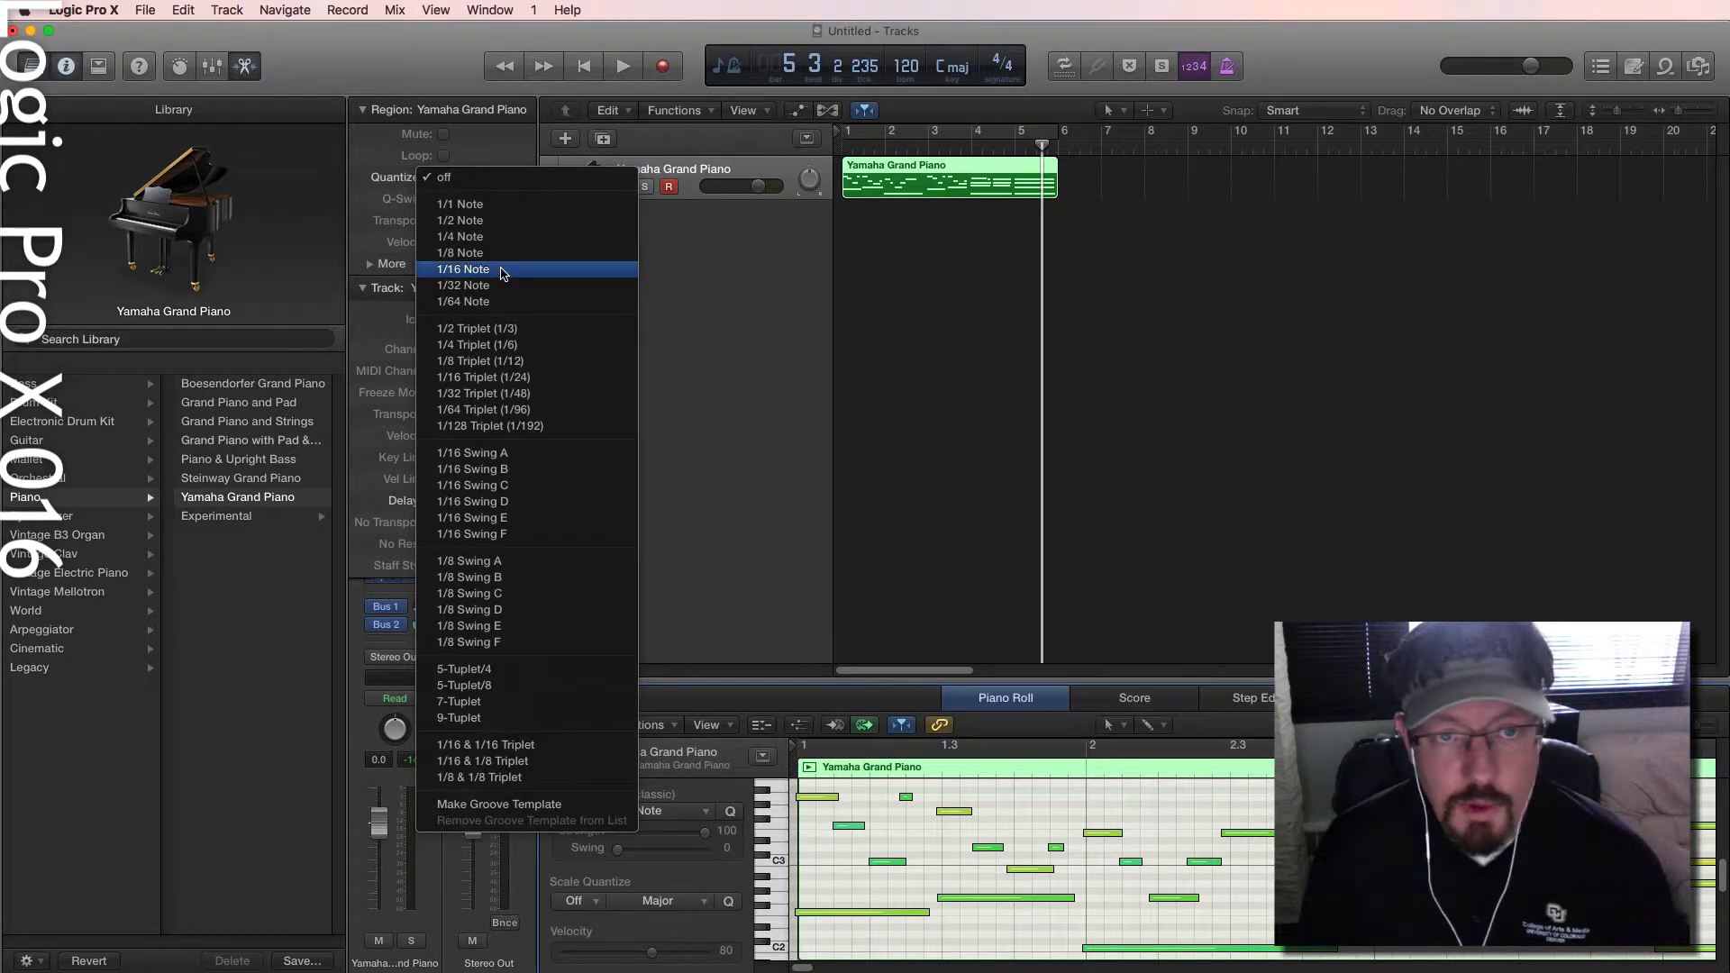
left_click(463, 268)
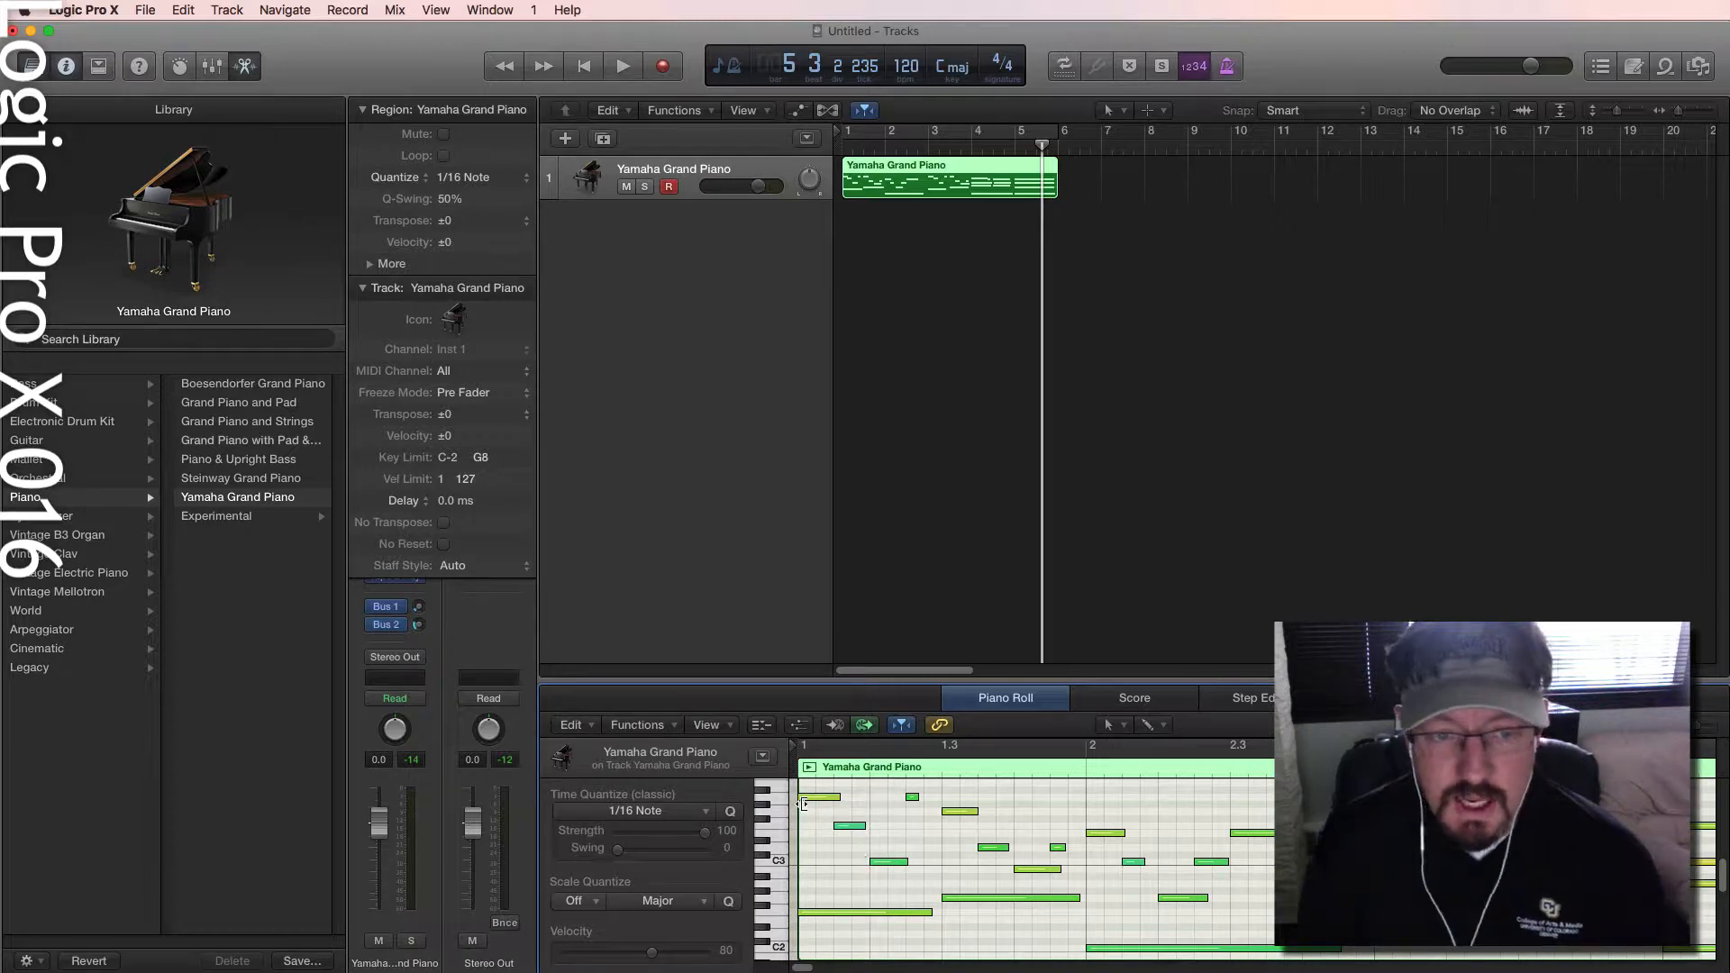
left_click(621, 65)
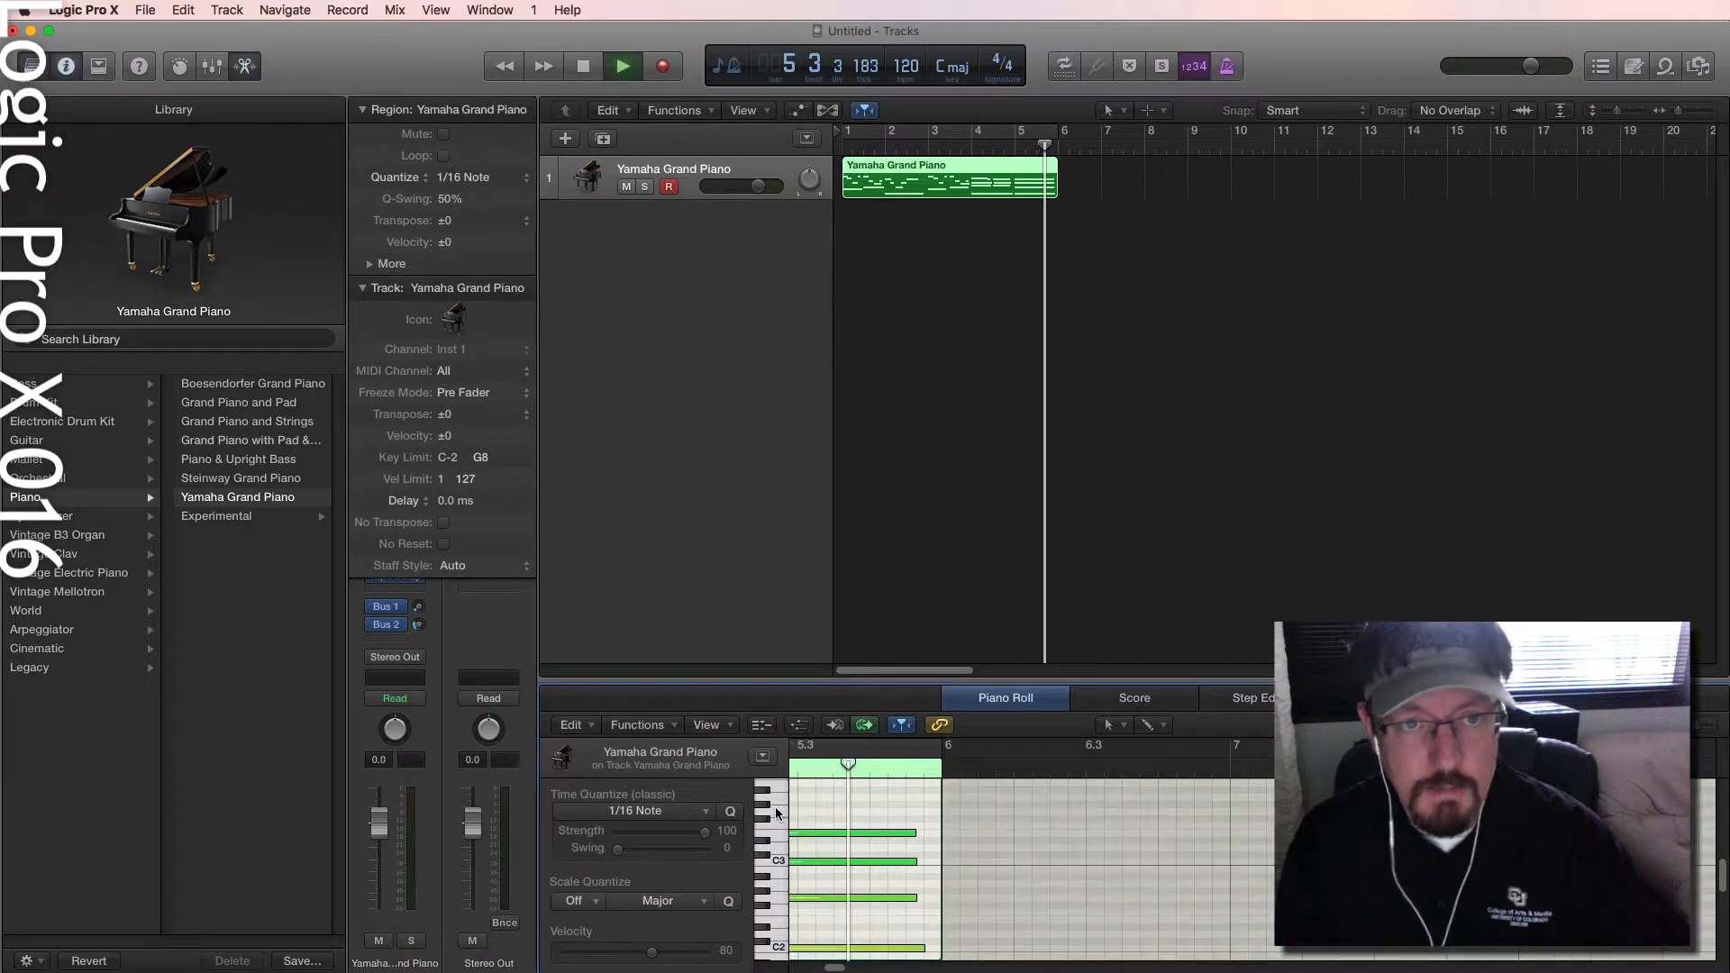
left_click(621, 66)
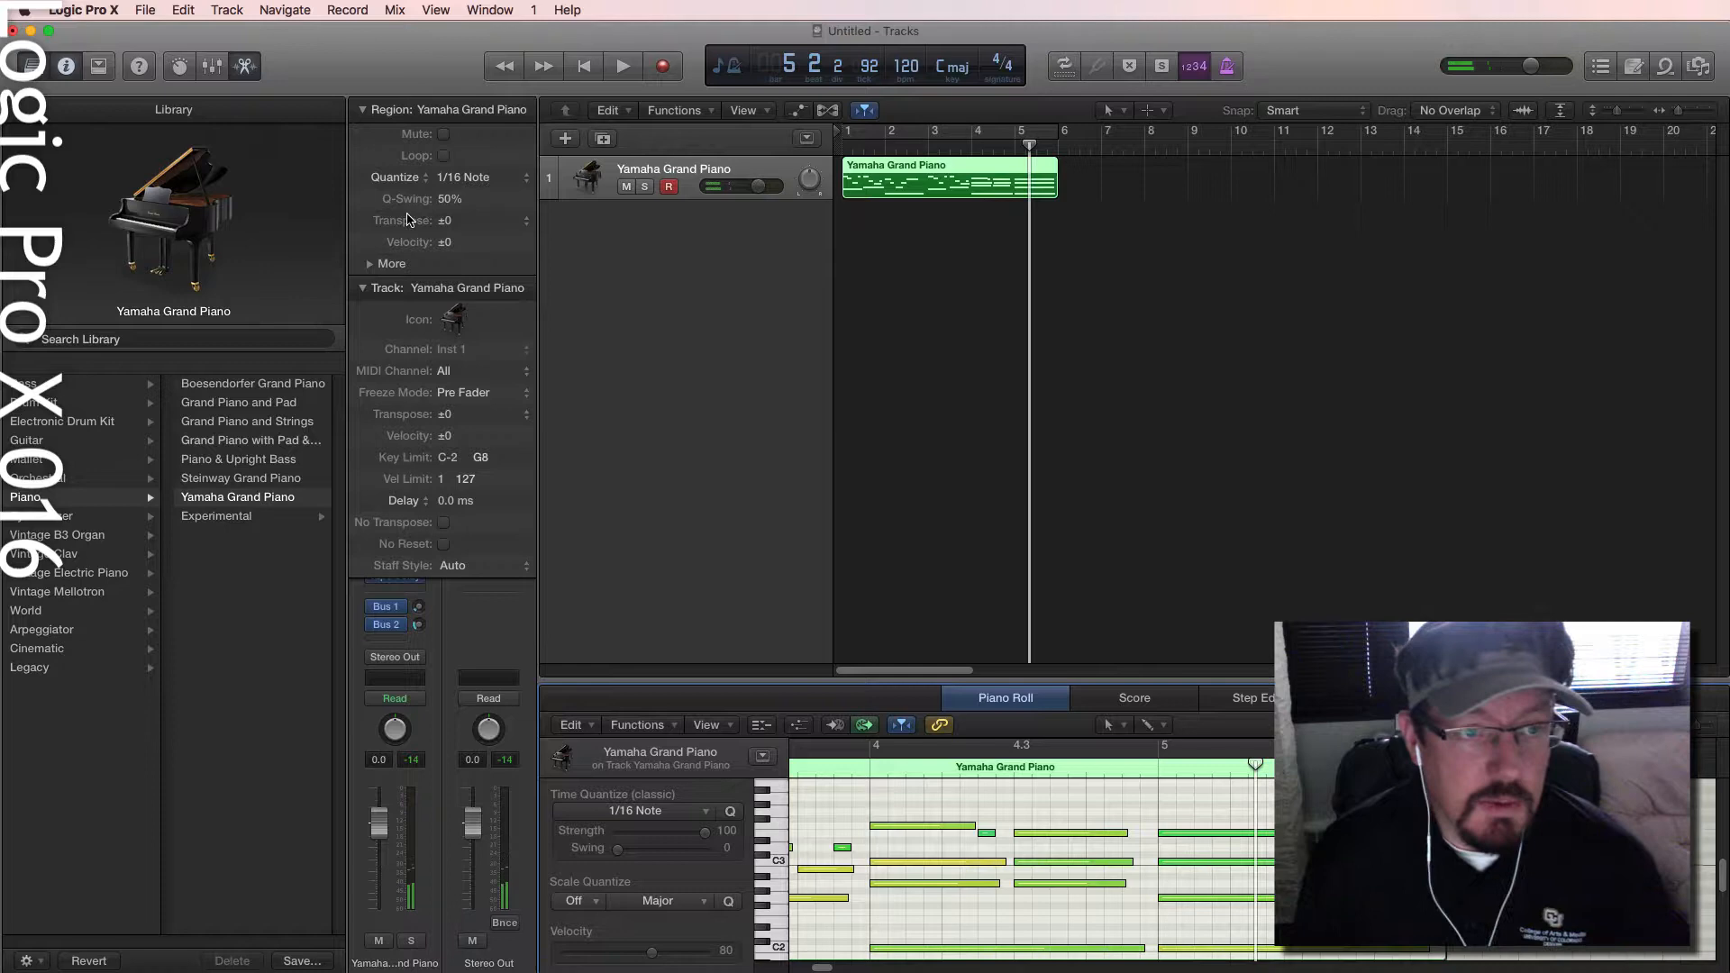
Expand the More quantize parameters and drop Q-Strength to 82%.
left_click(371, 263)
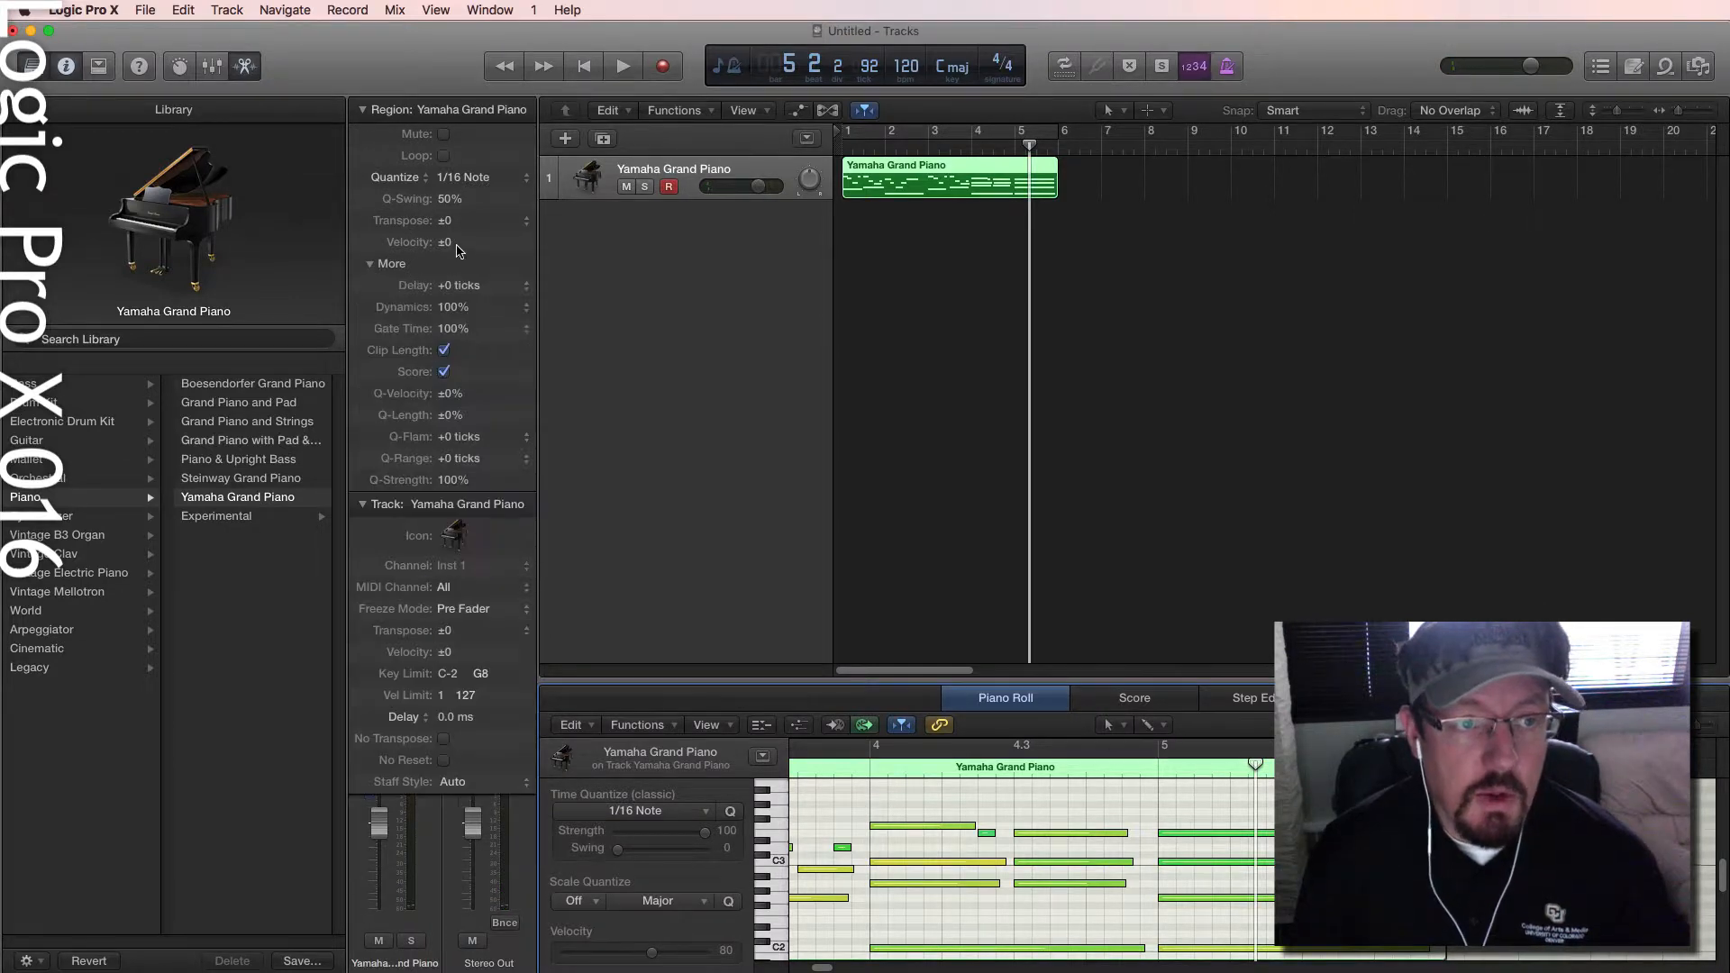
mouse_move(473, 285)
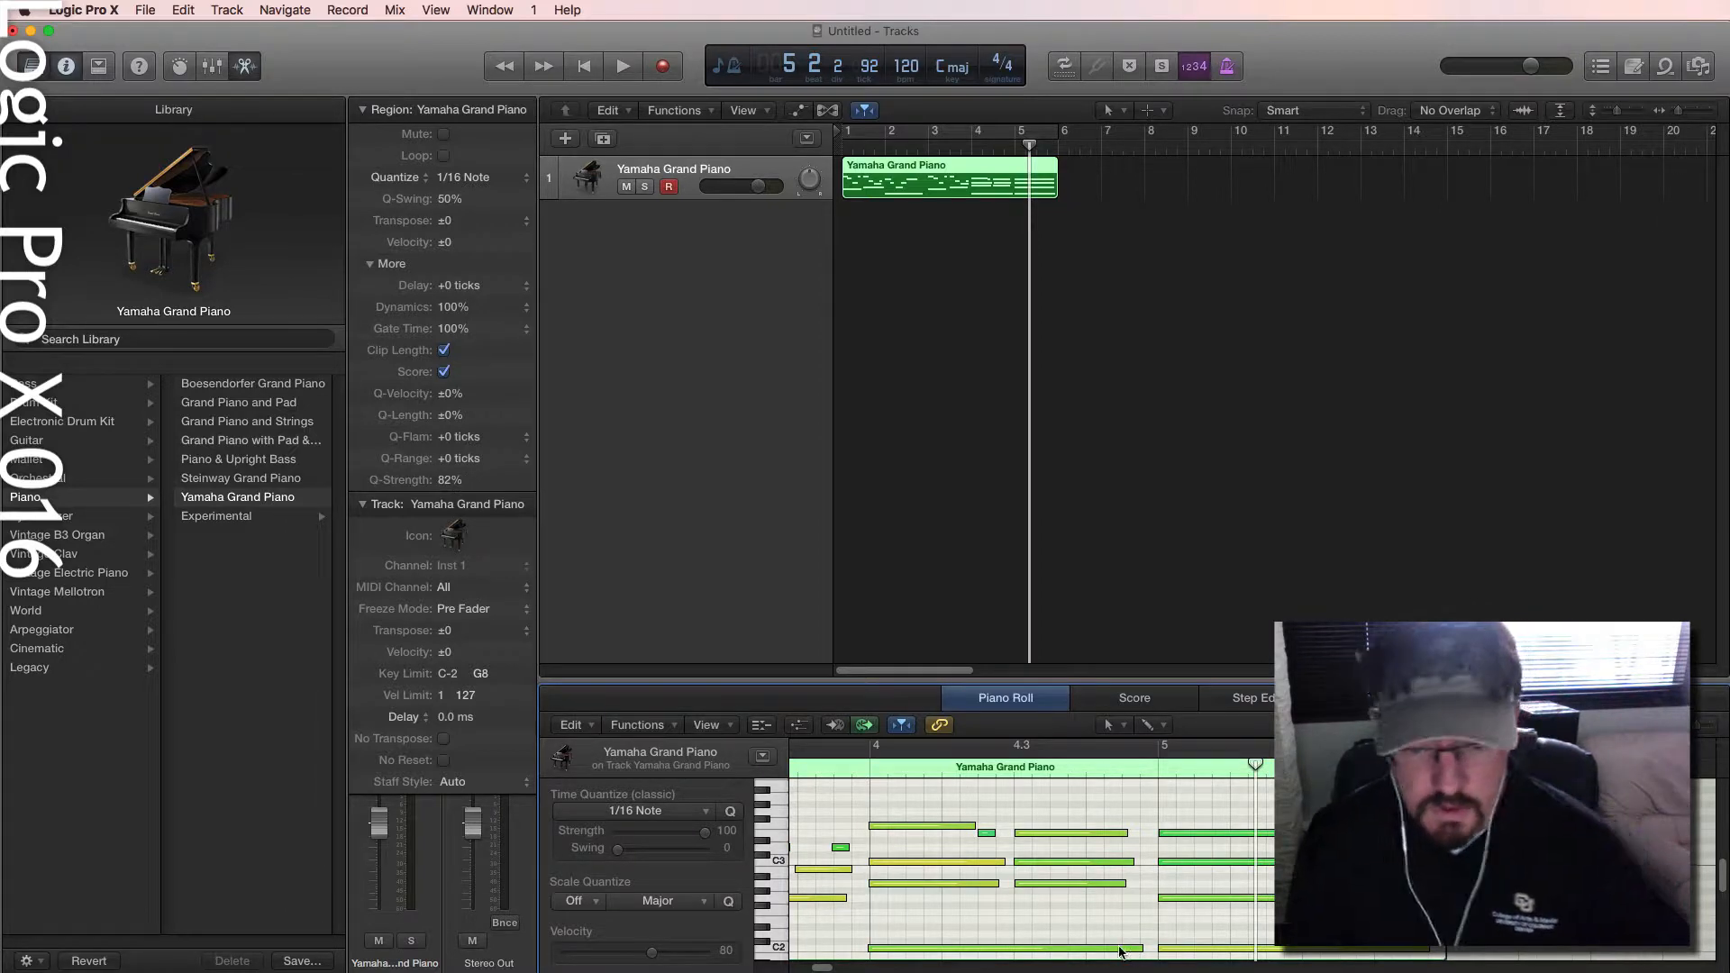
left_click(622, 66)
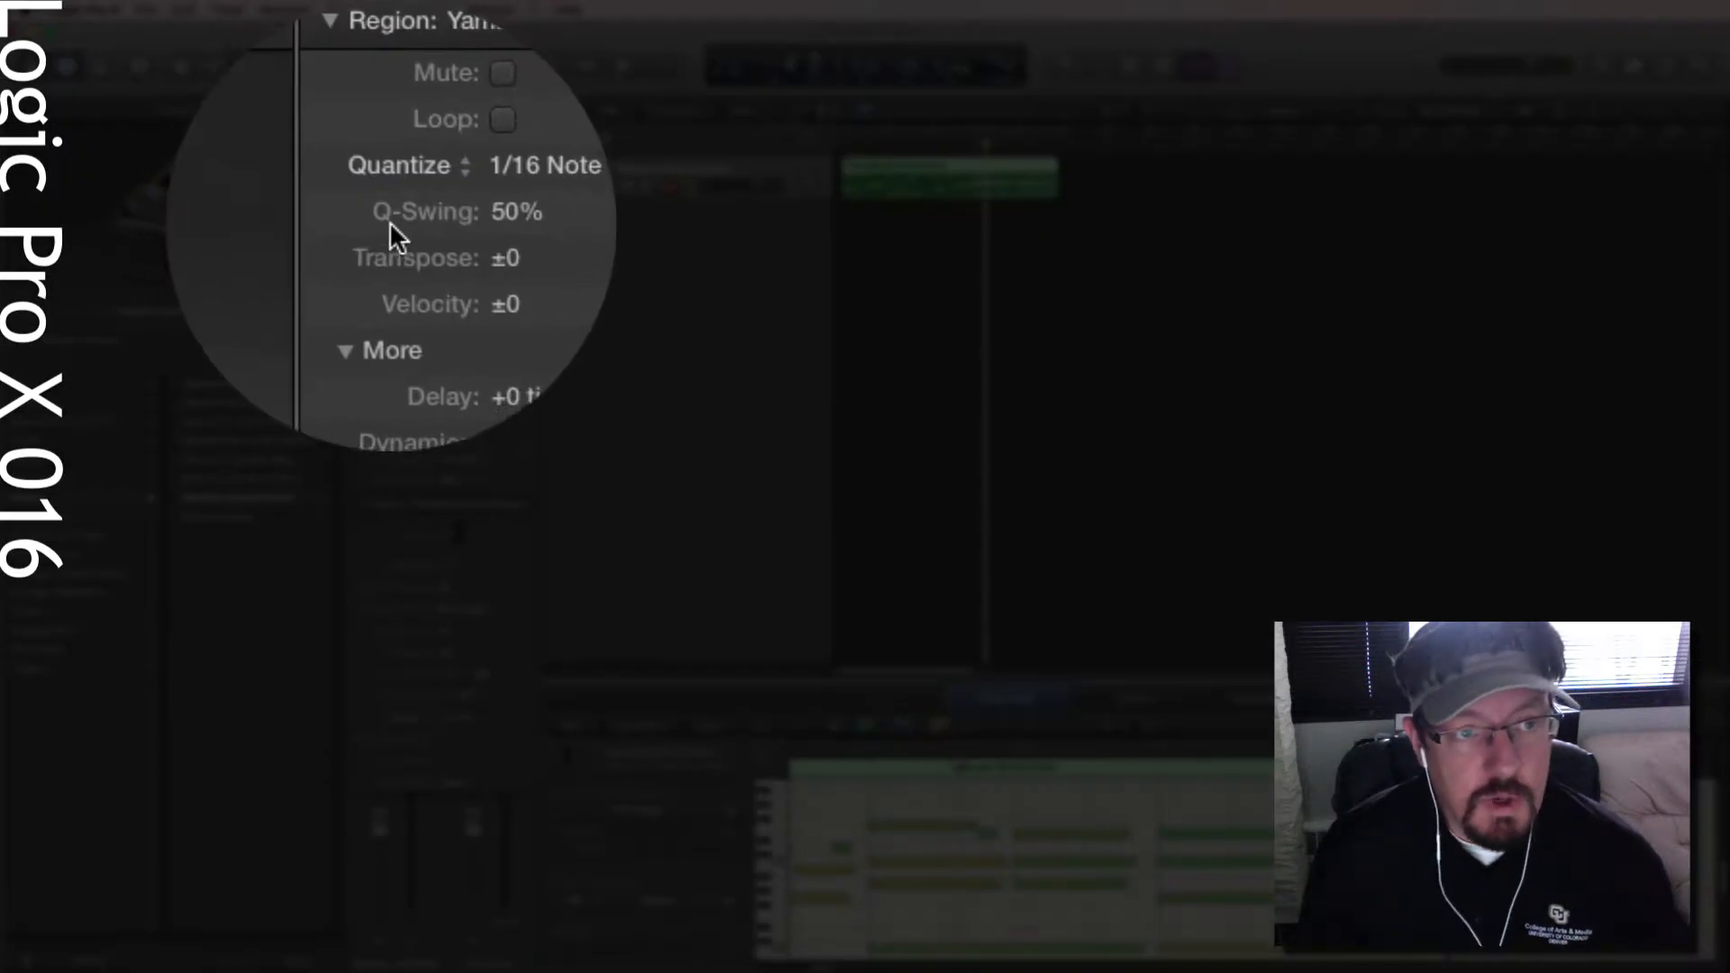
Change the region's quantization type from Classic to Smart Quantize.
left_click(400, 164)
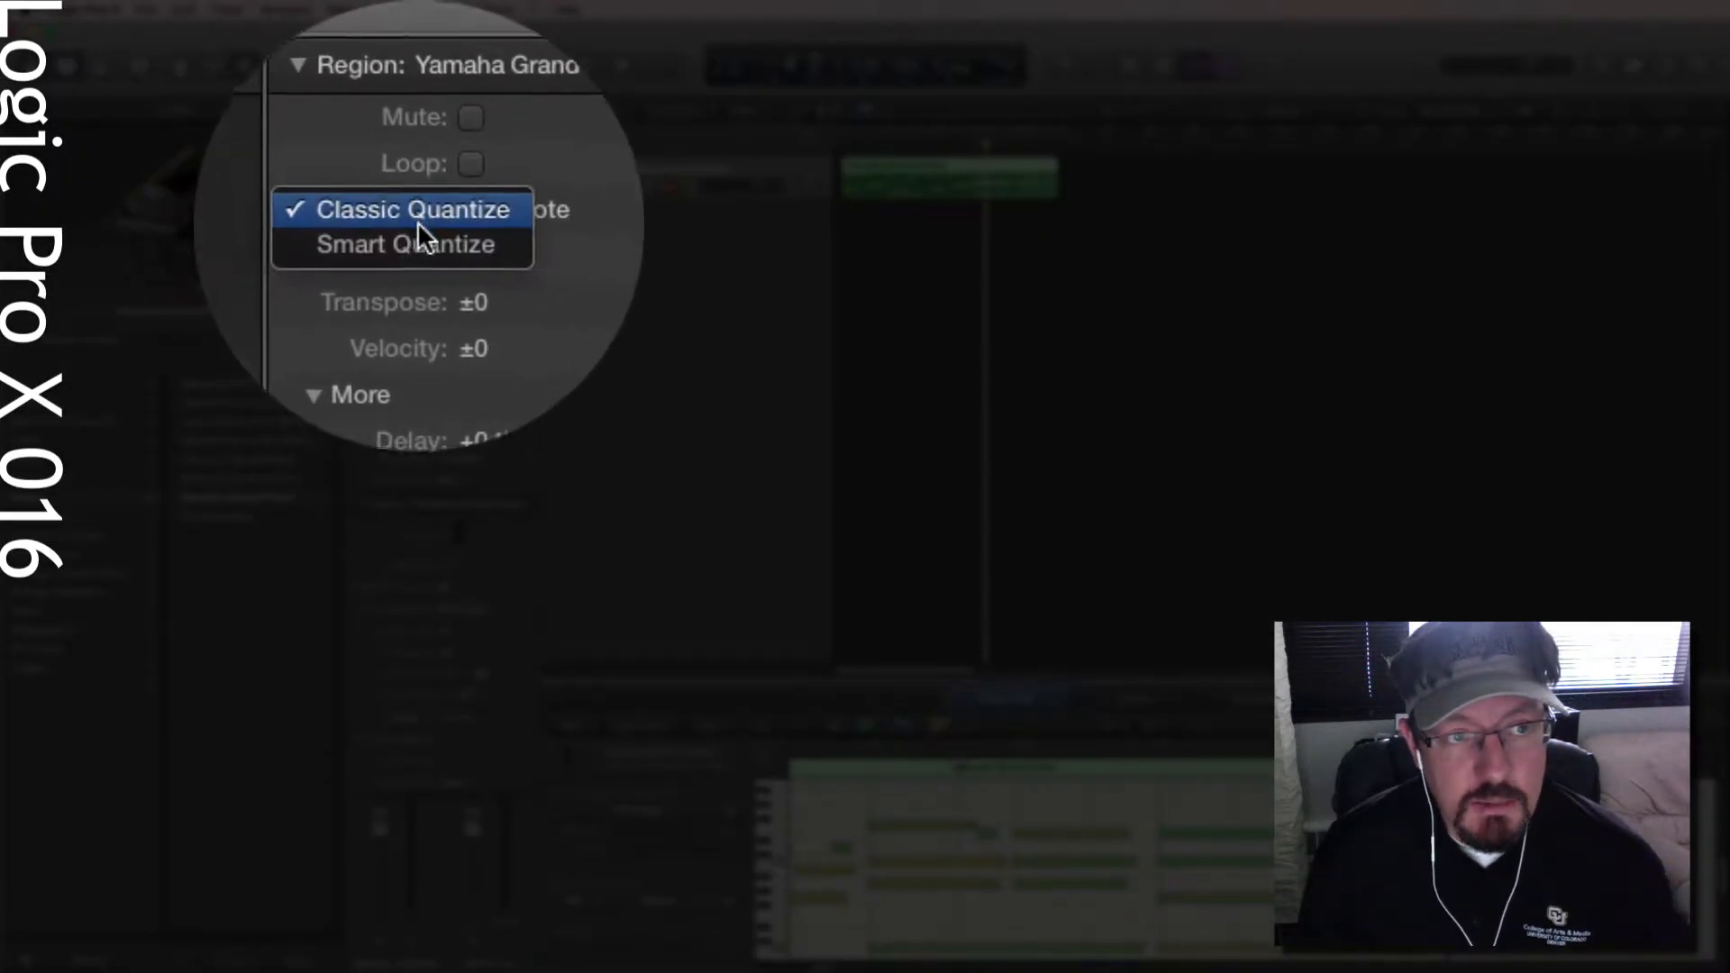
left_click(414, 244)
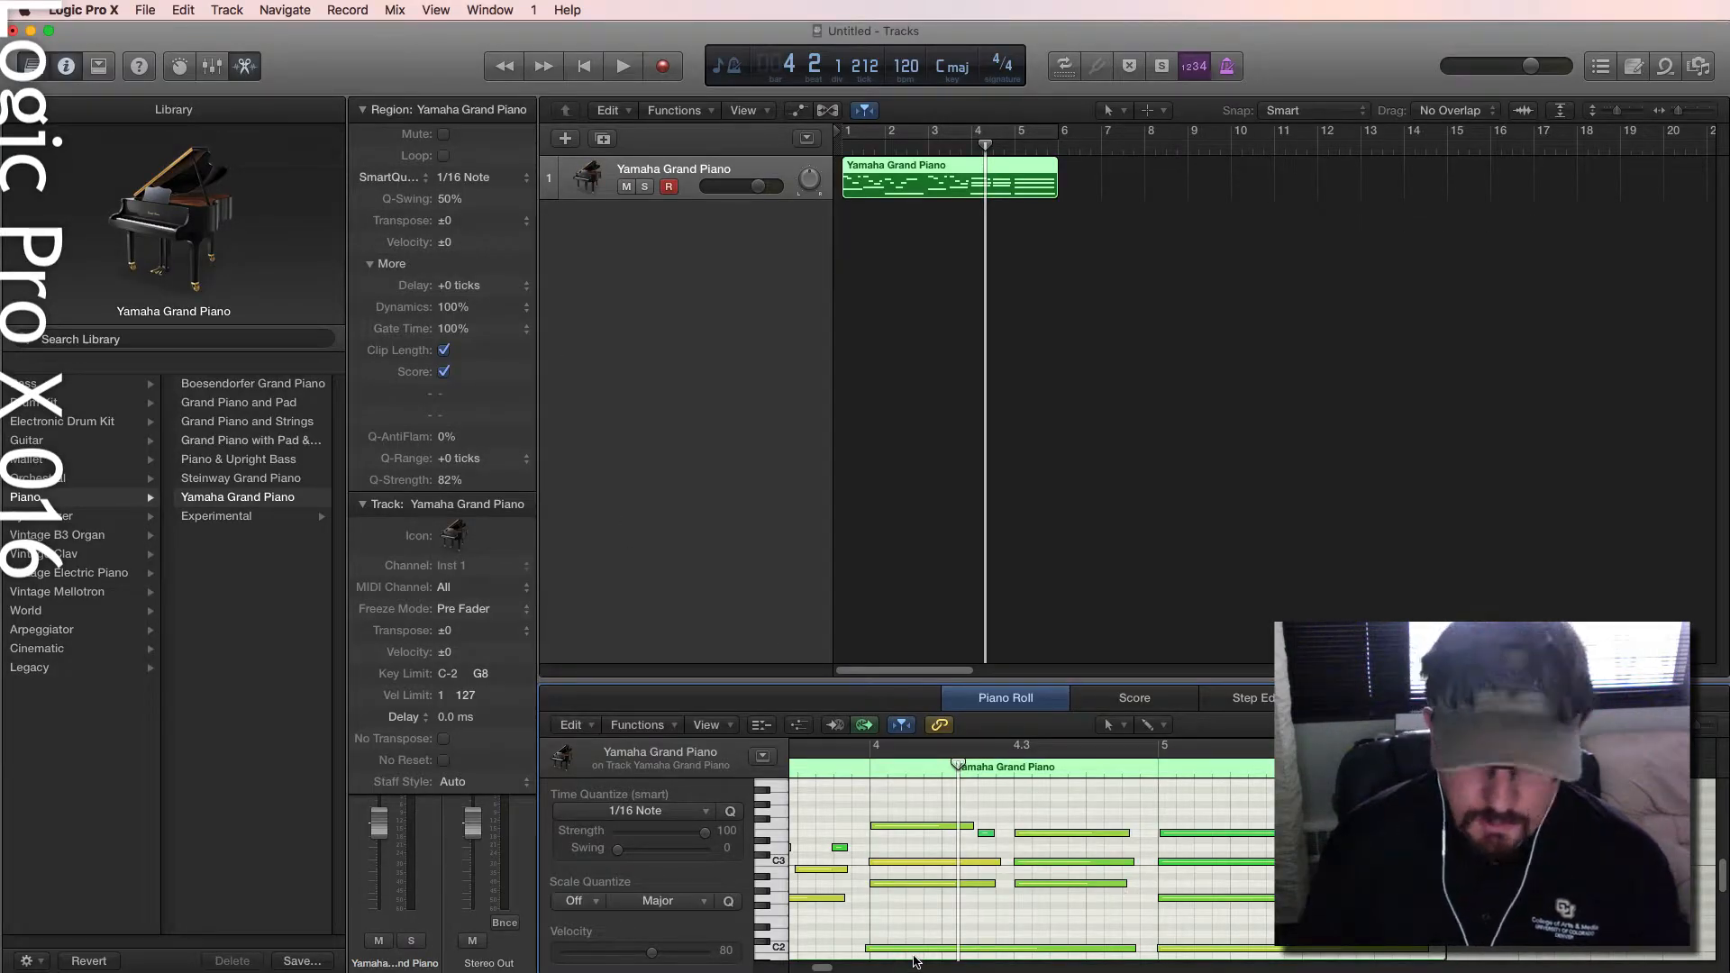
left_click(582, 67)
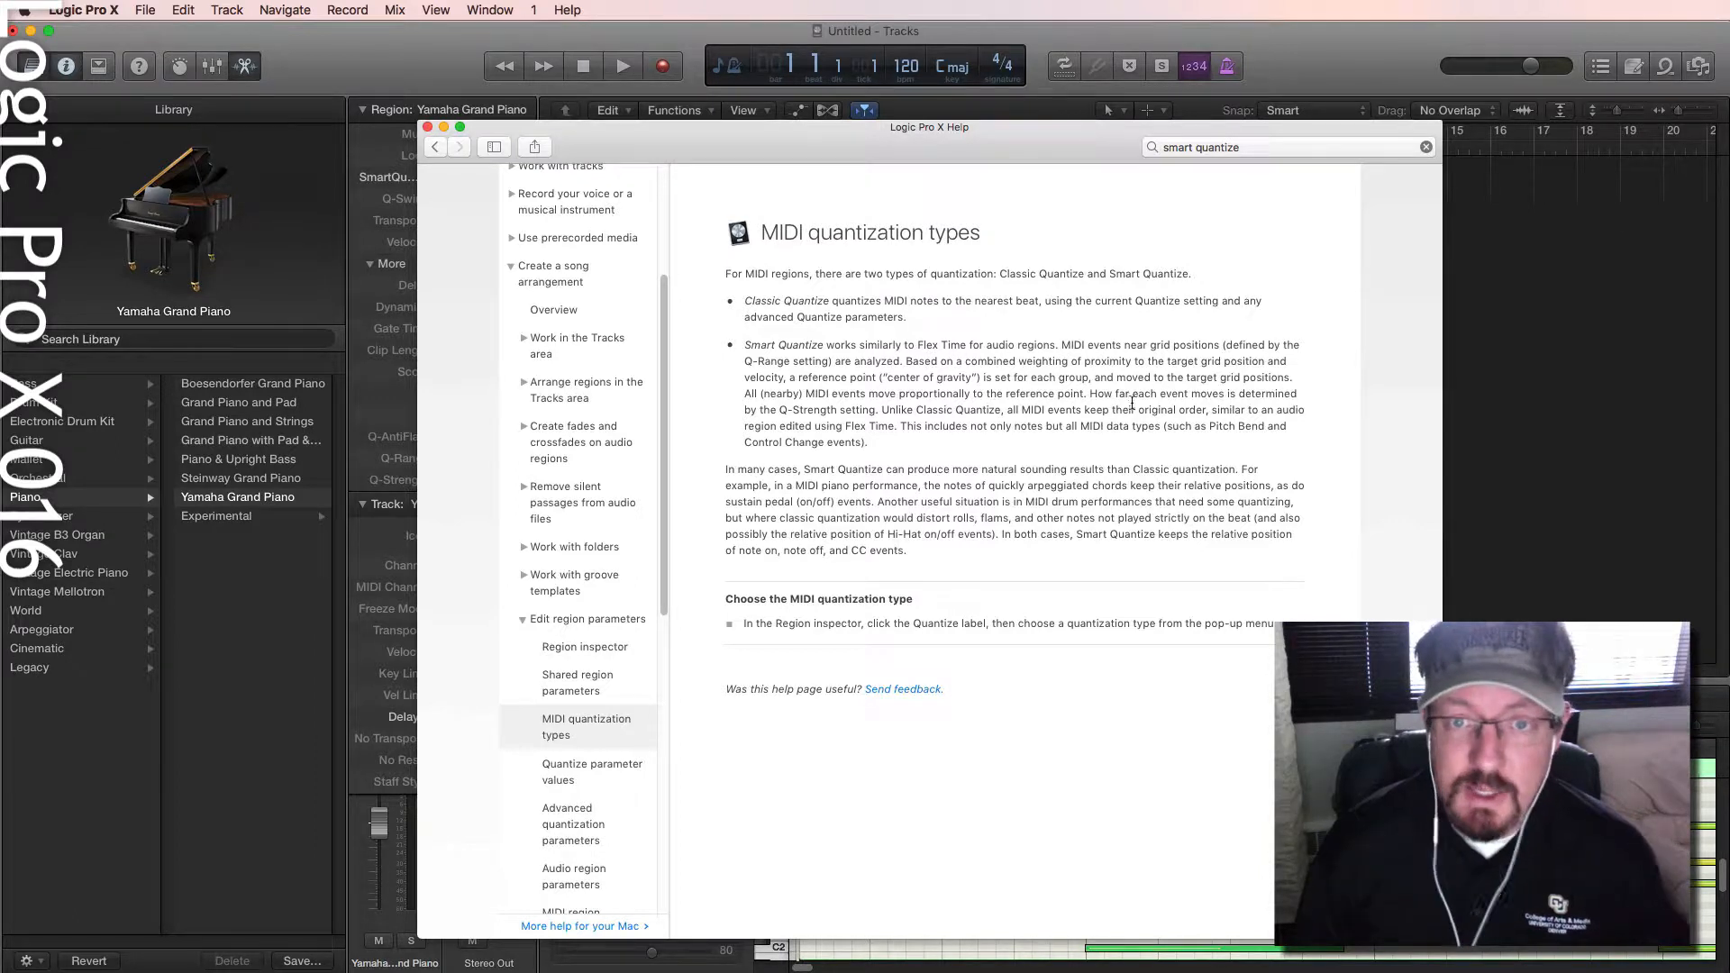
mouse_move(744, 400)
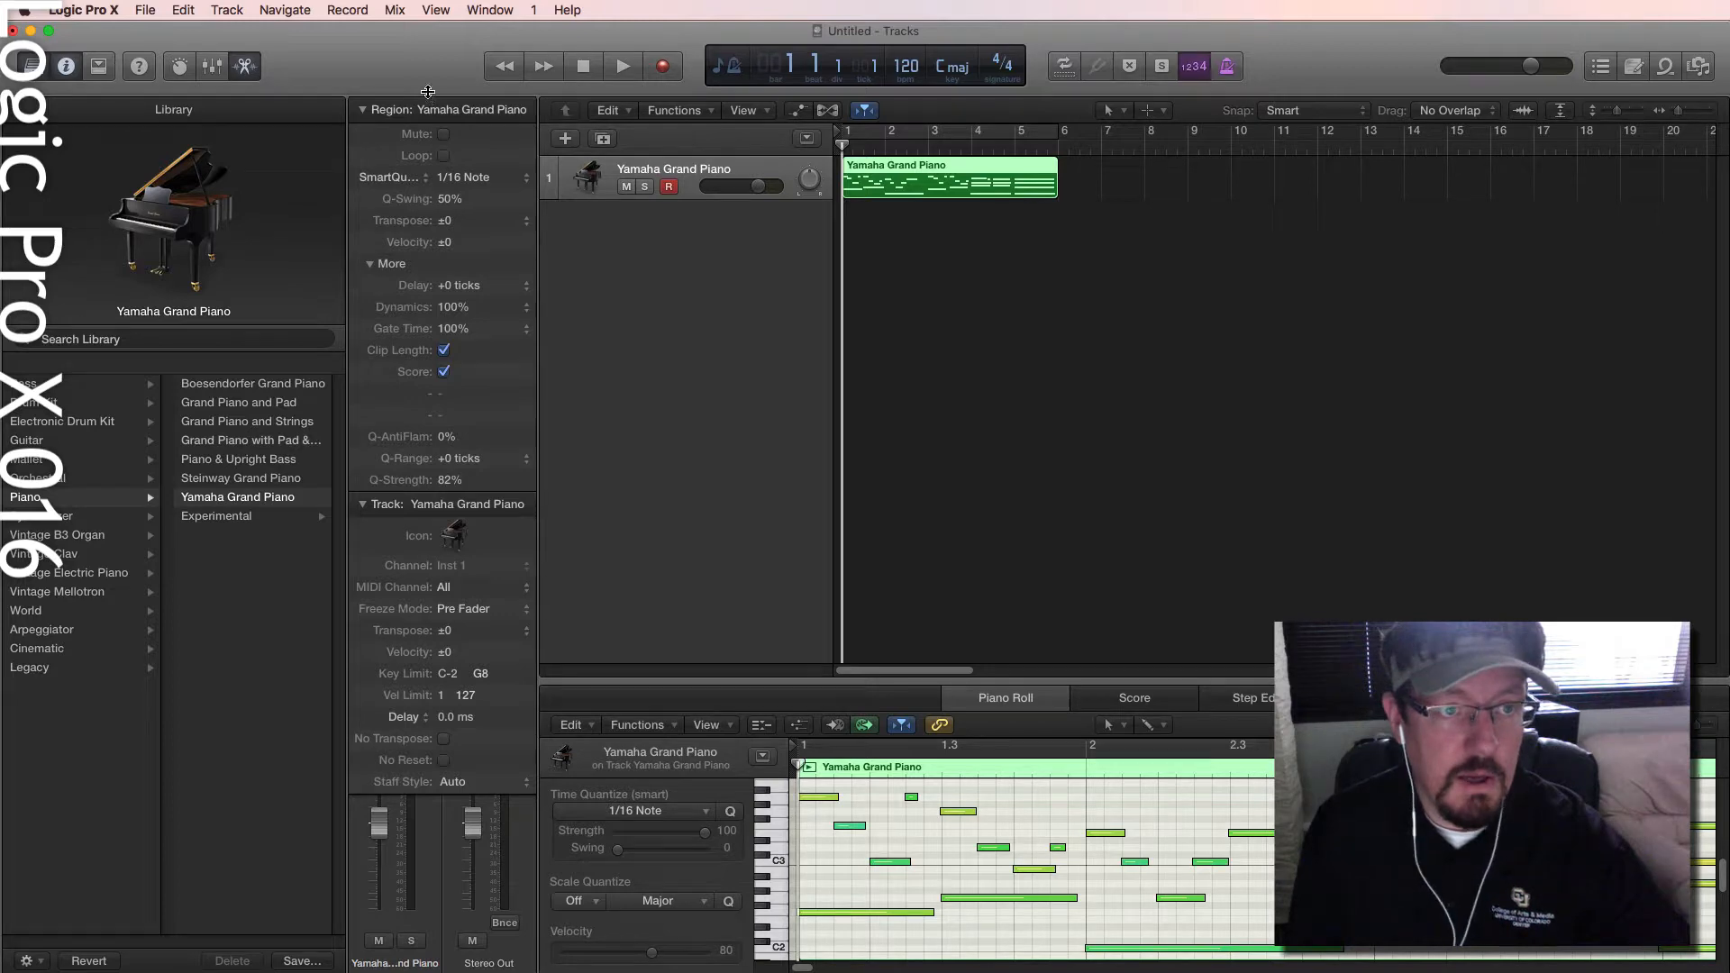
Audition the Smart-Quantized piano and restore Q-Strength to 100%.
left_click(622, 67)
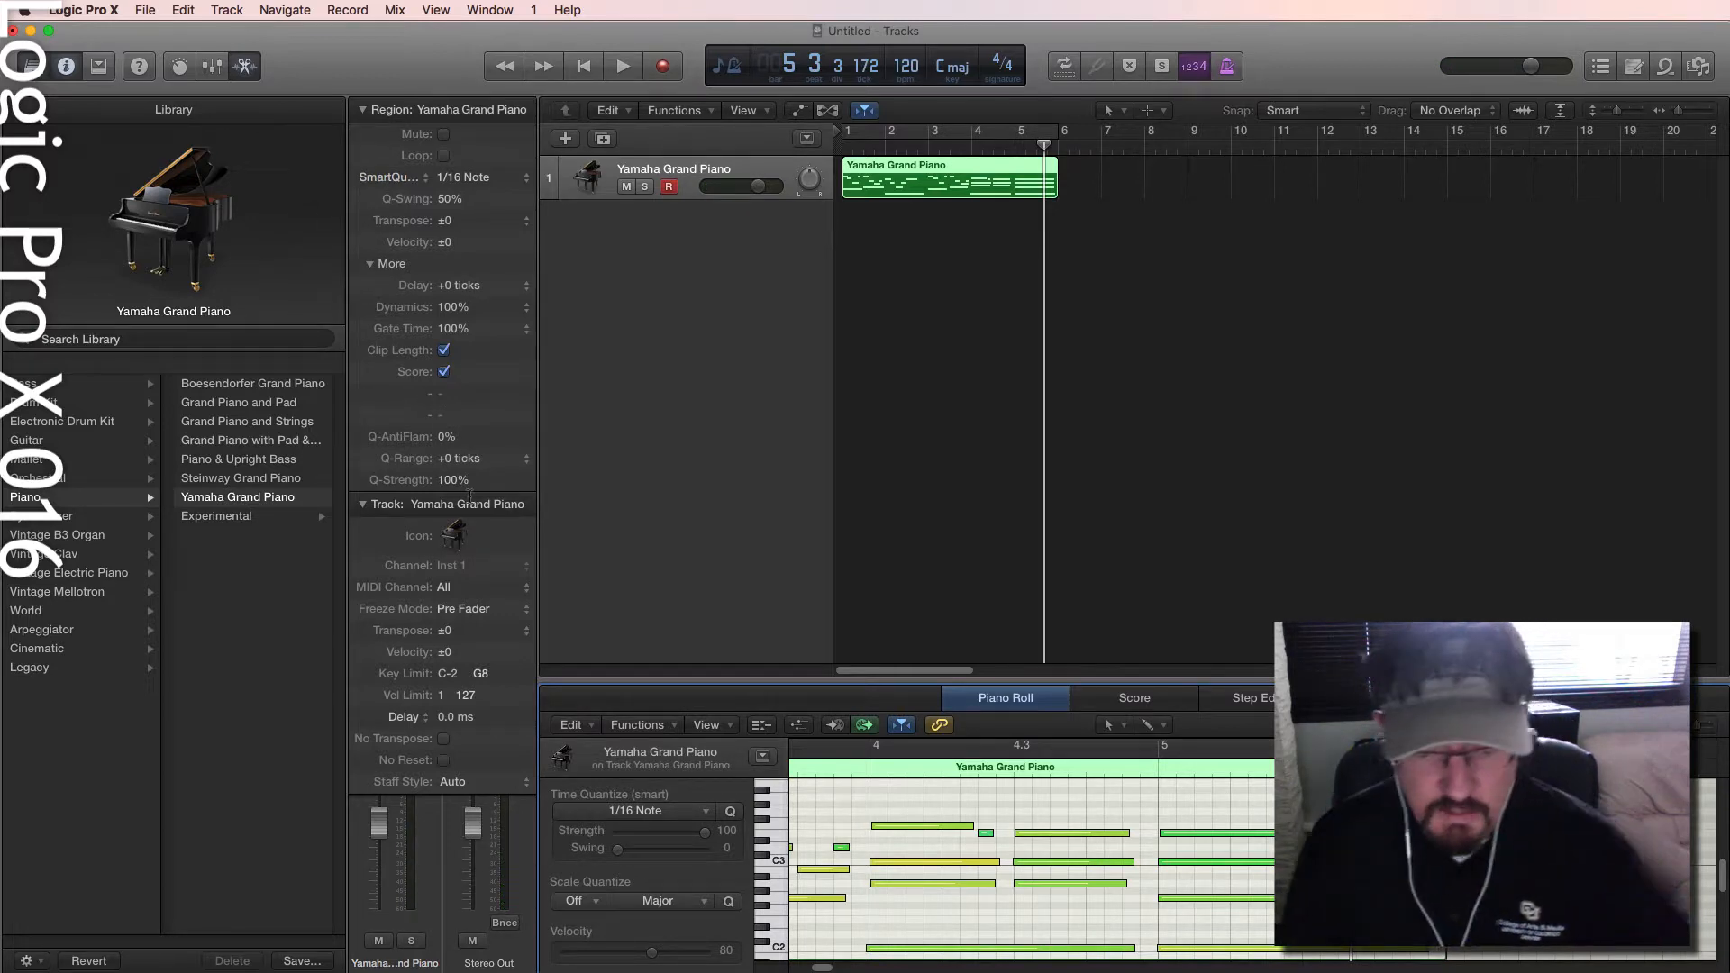
left_click(622, 67)
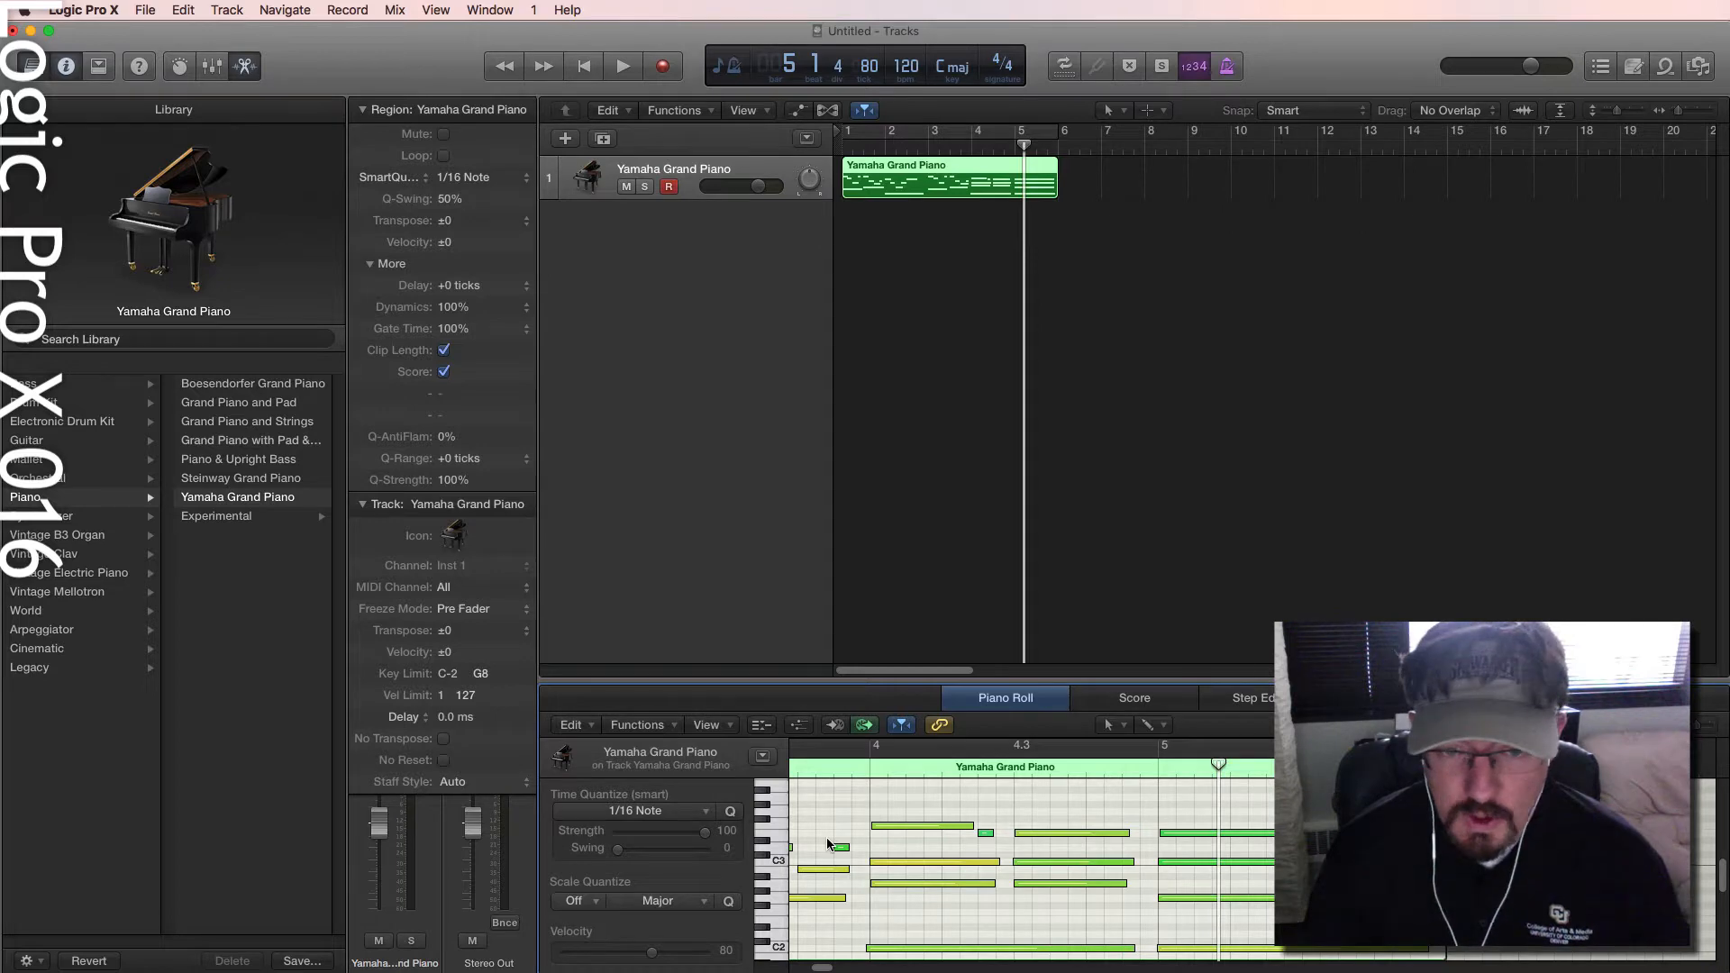
mouse_move(1159, 802)
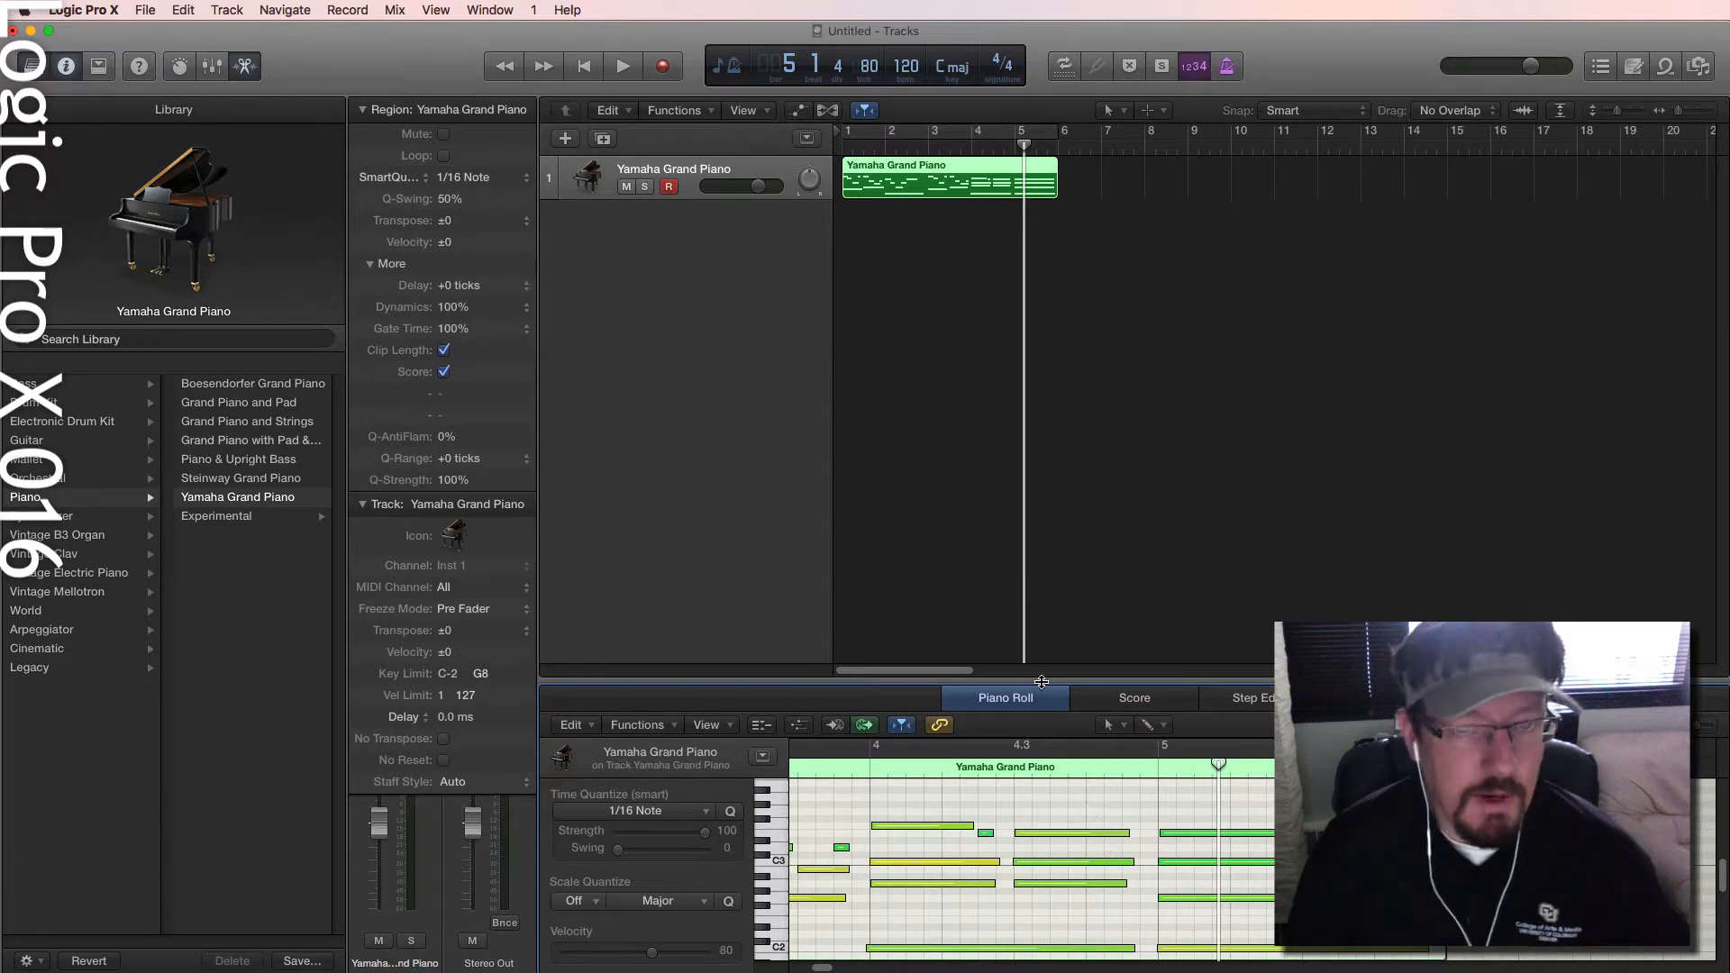
mouse_move(634, 218)
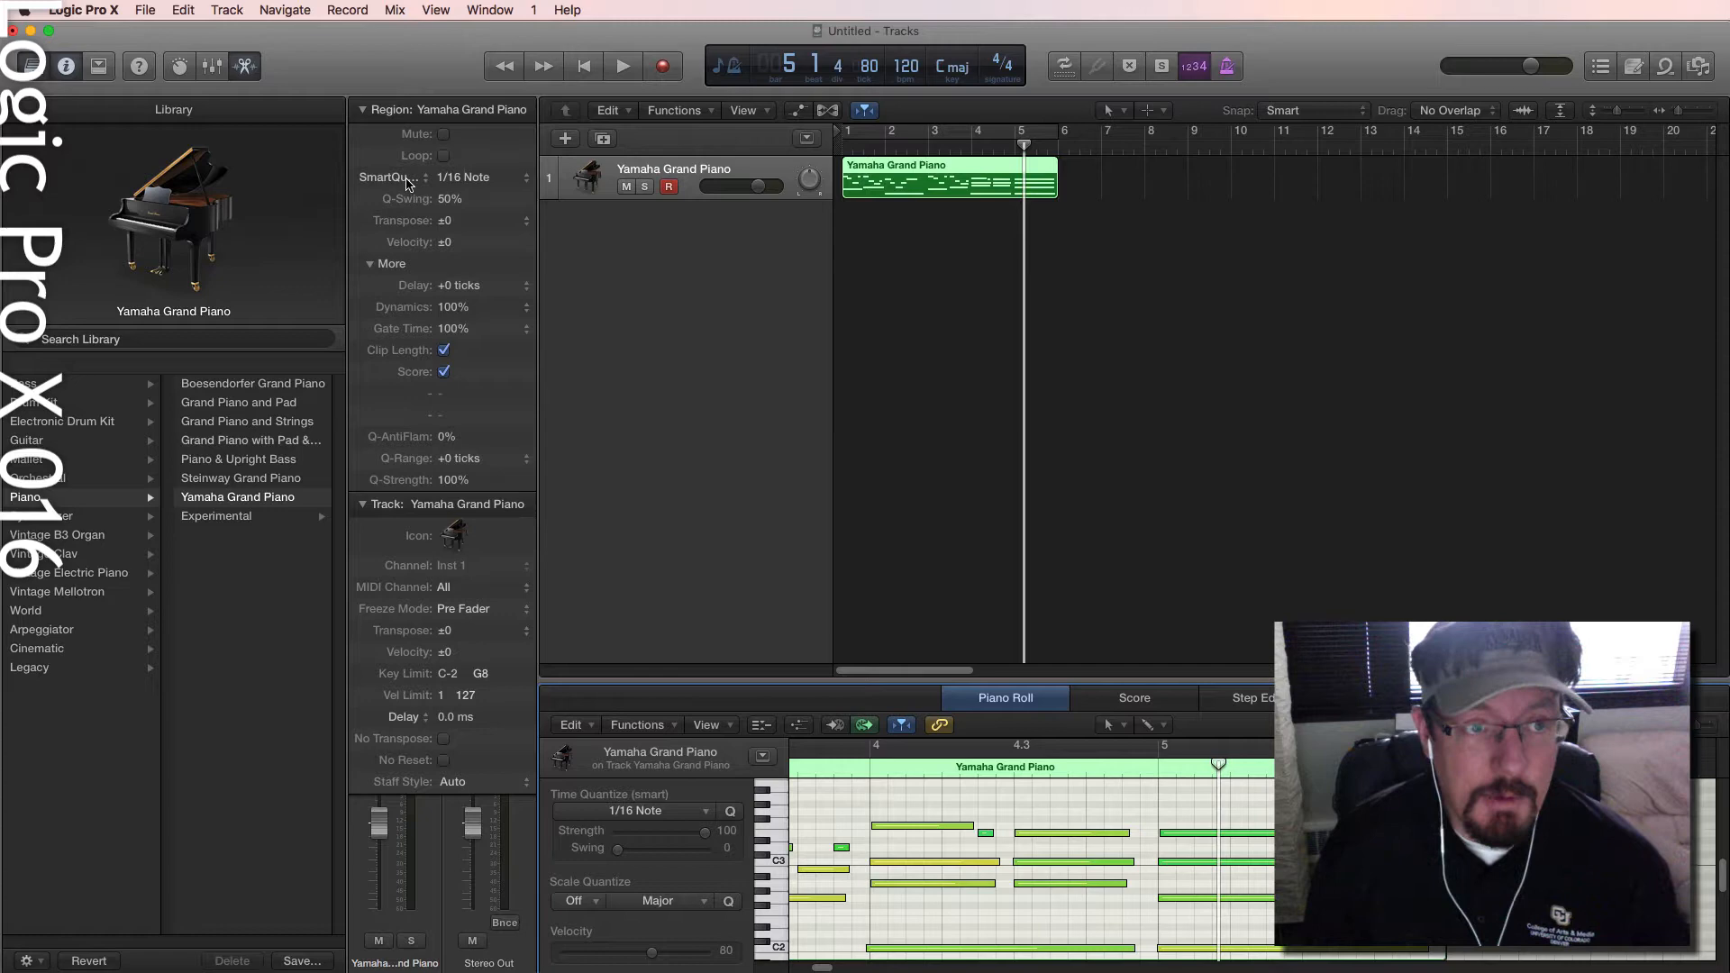
mouse_move(544, 113)
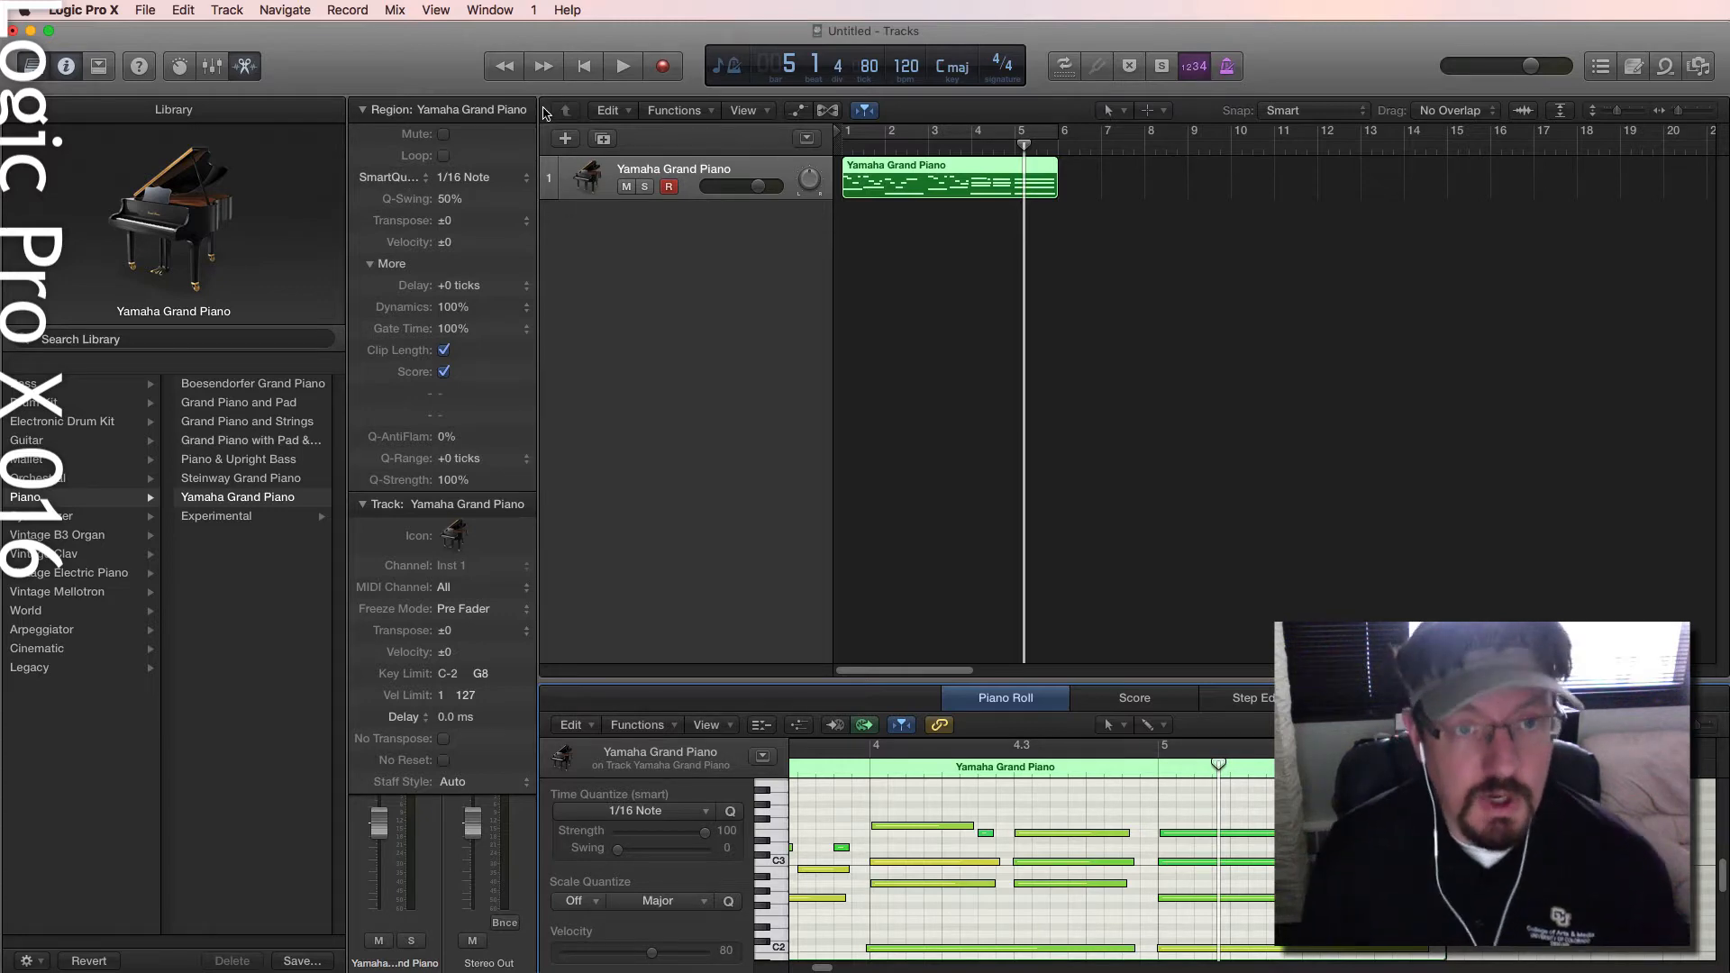
mouse_move(571, 121)
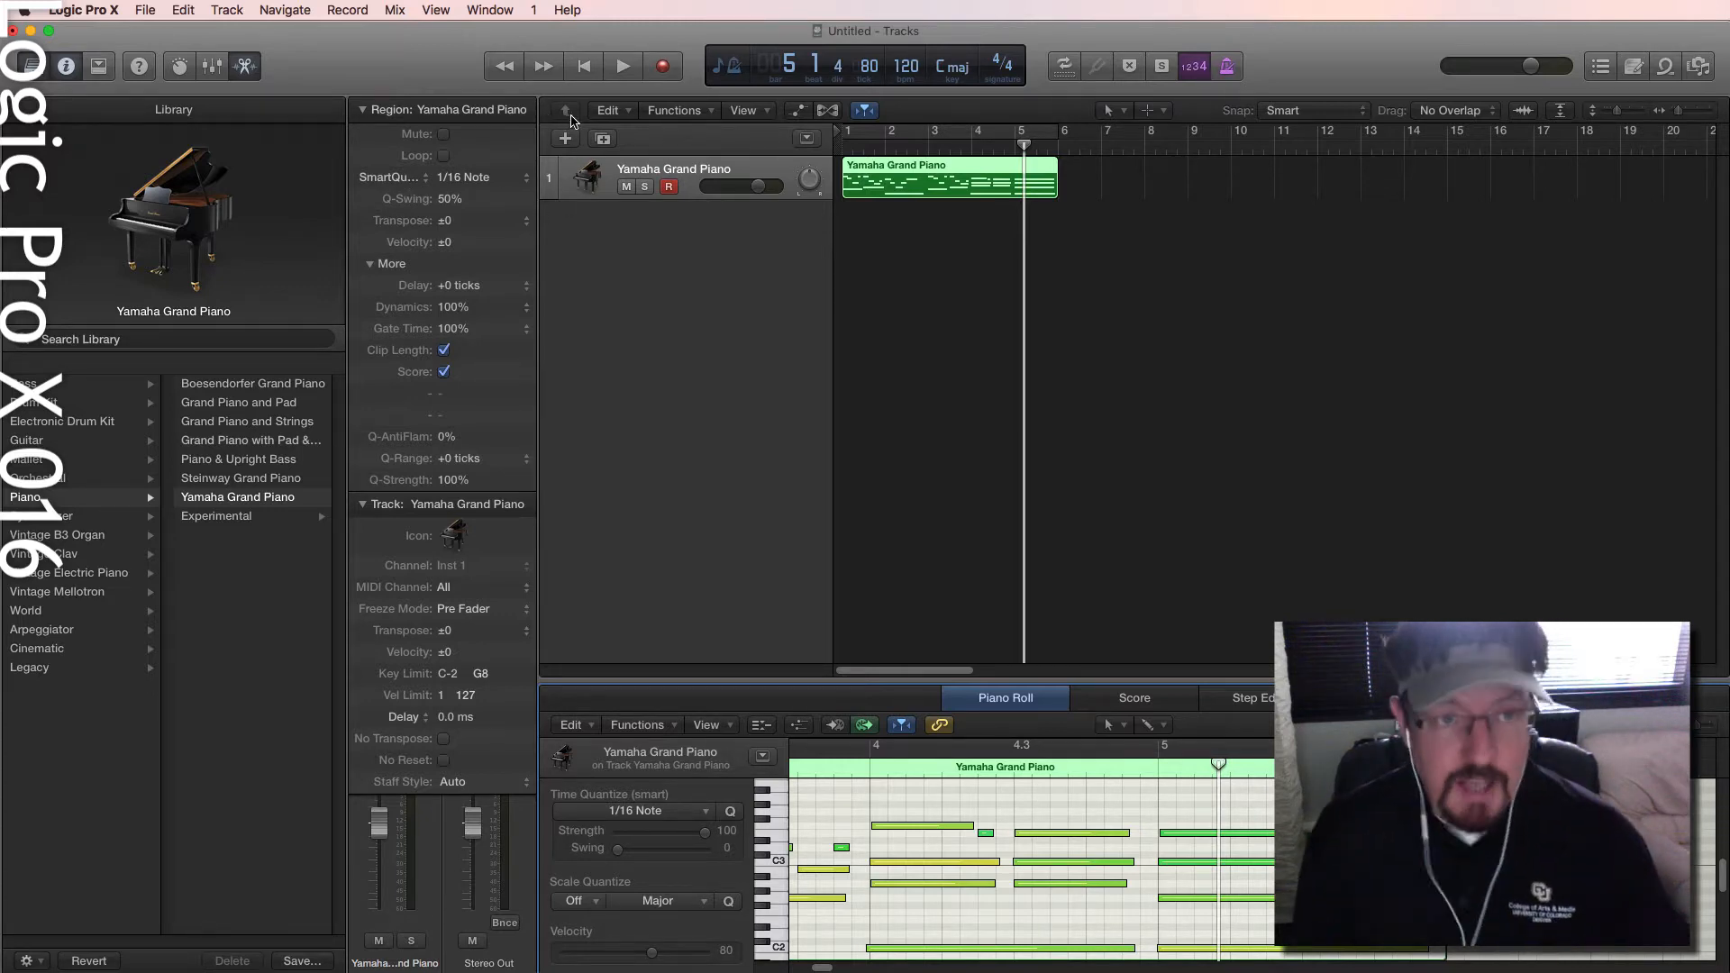
left_click(227, 11)
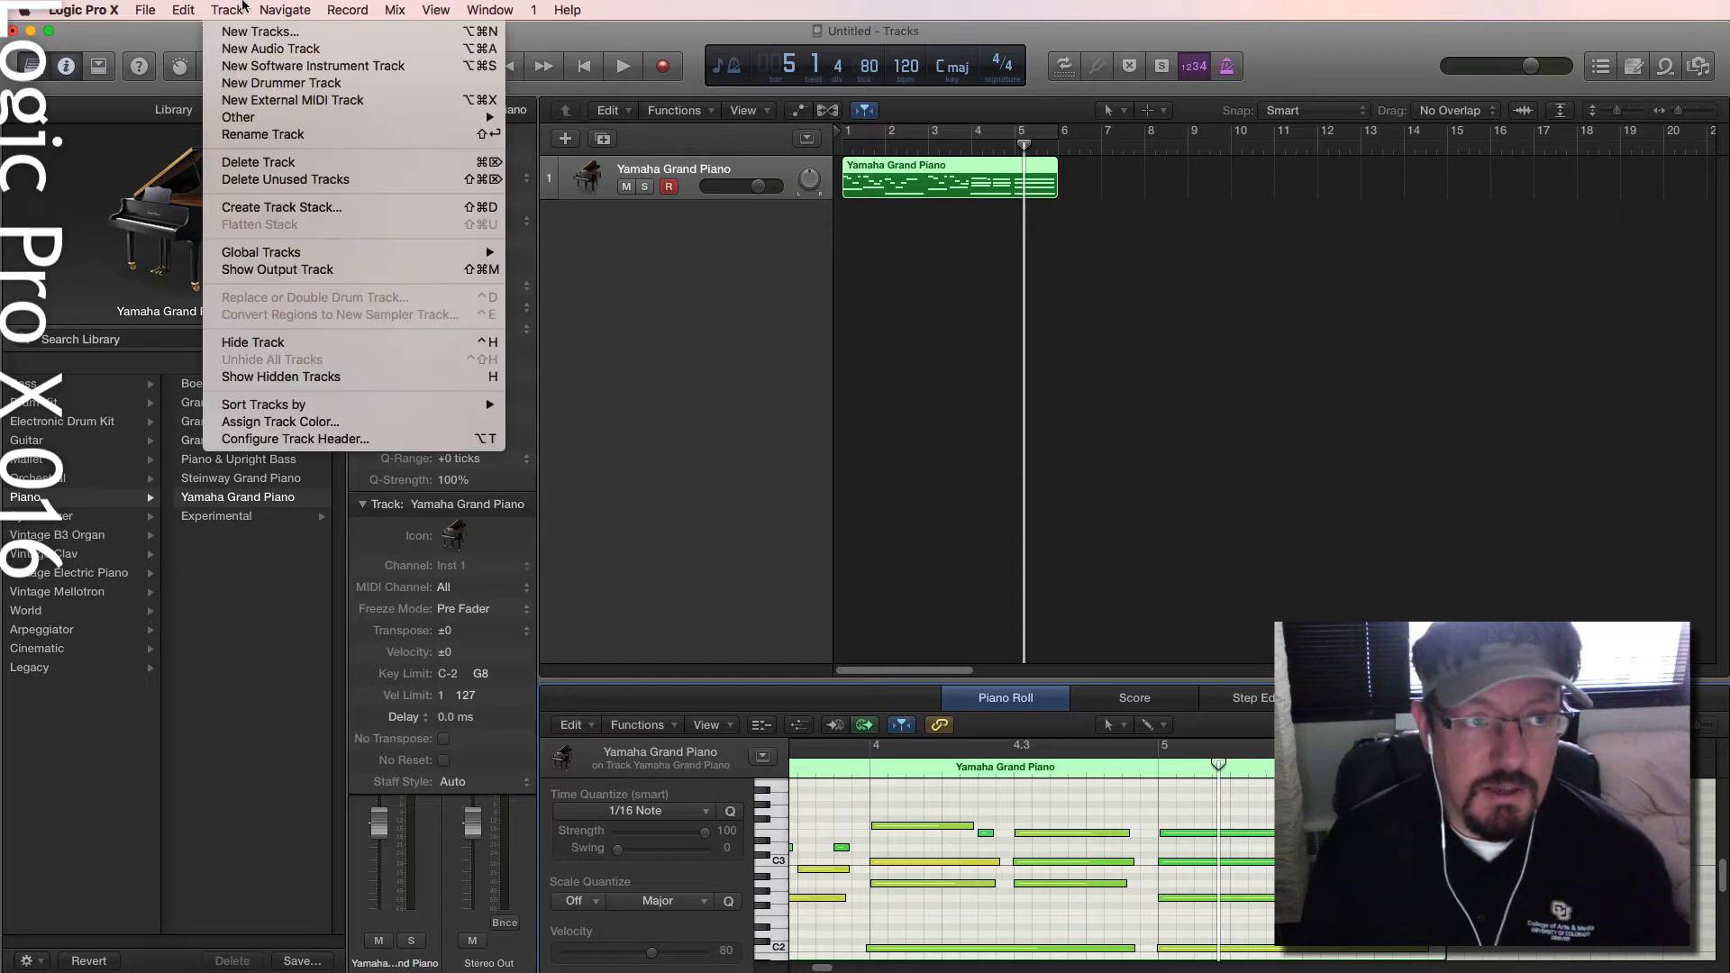
Add a New Drummer Track, set its genre to Songwriter and pick the Bluebird-kit drummer.
left_click(285, 11)
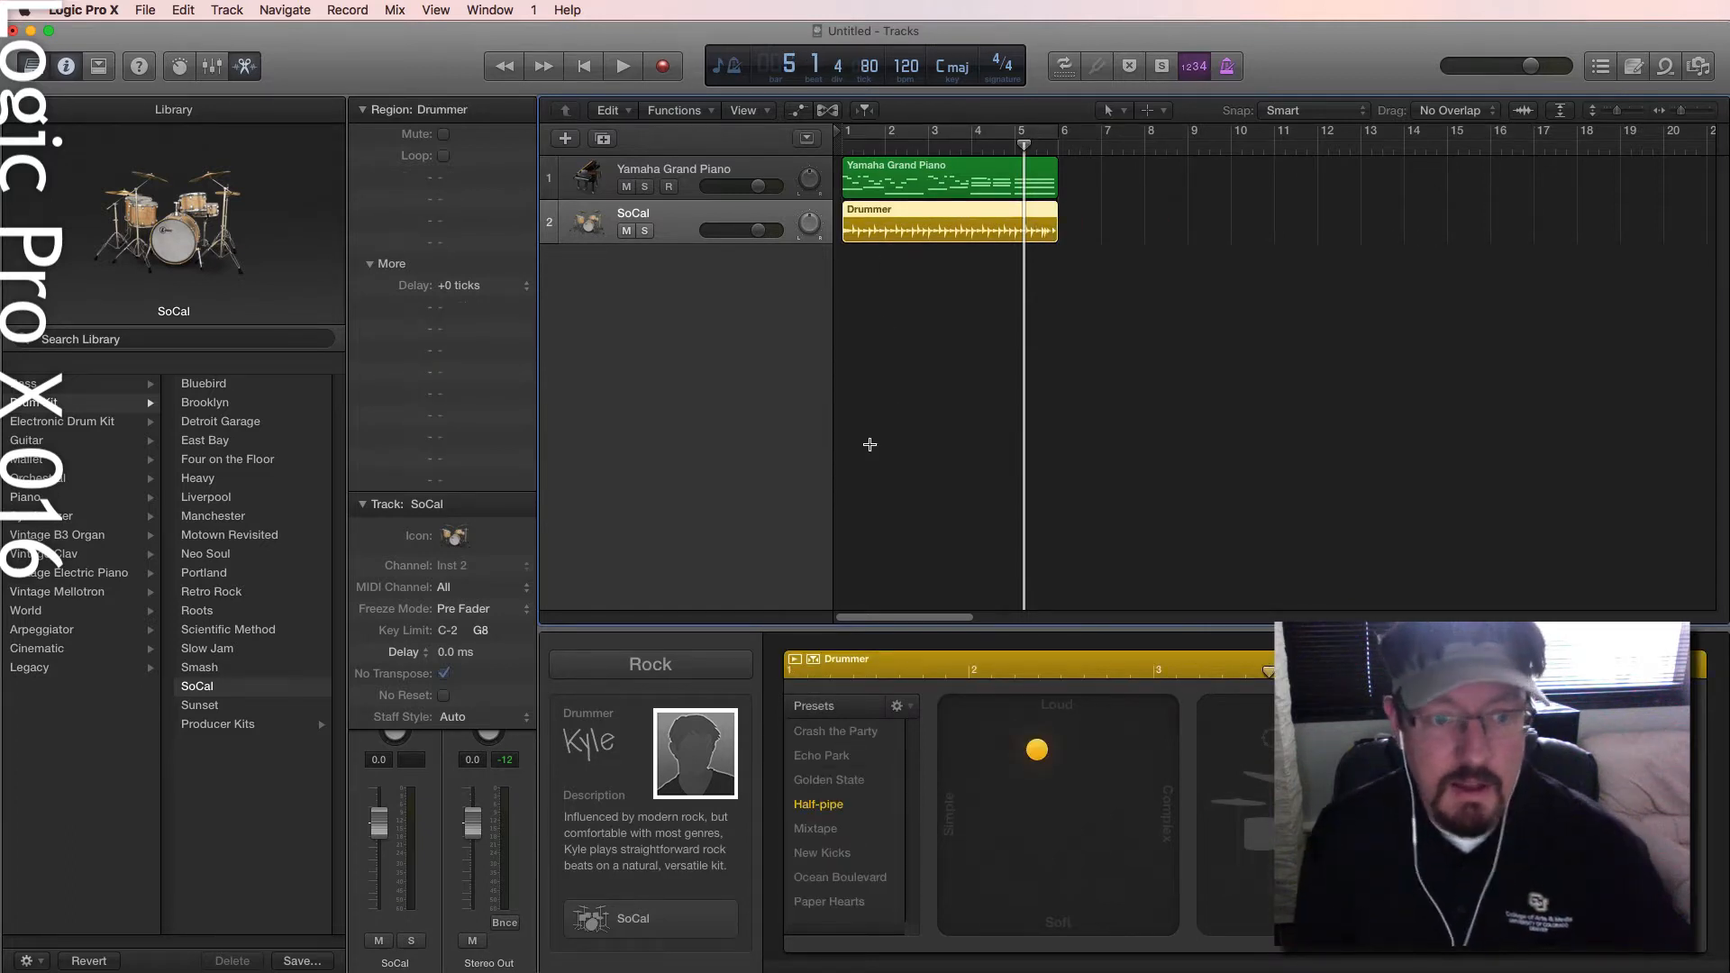
left_click(651, 663)
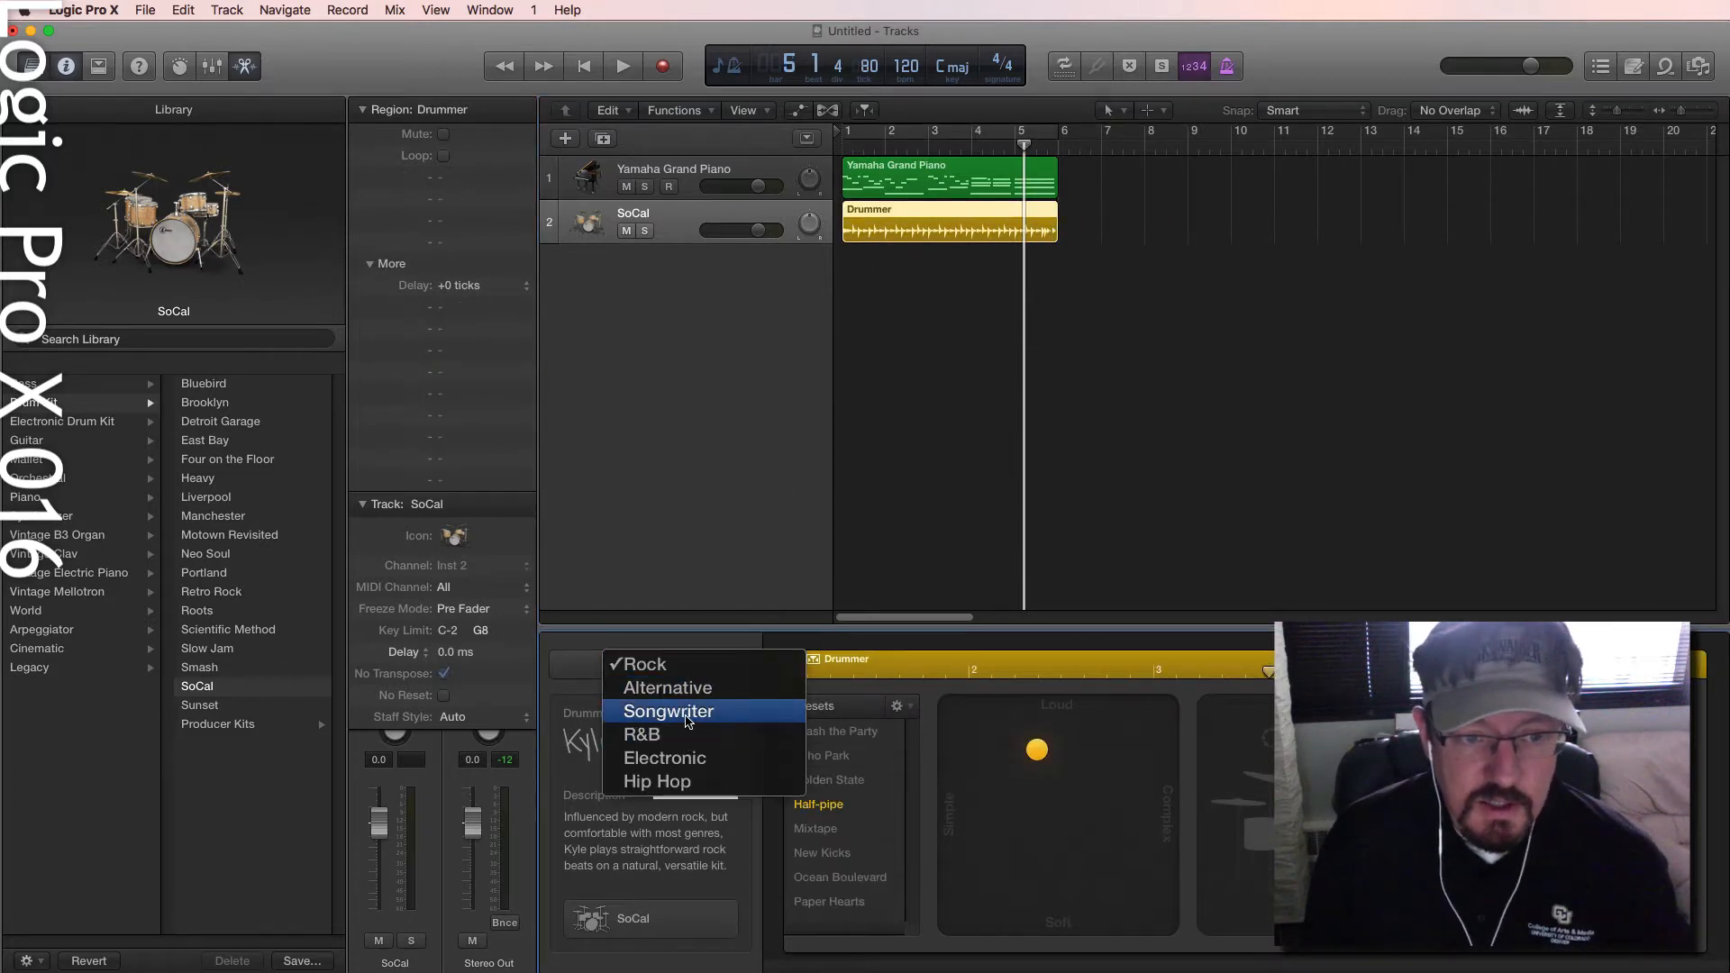
left_click(666, 710)
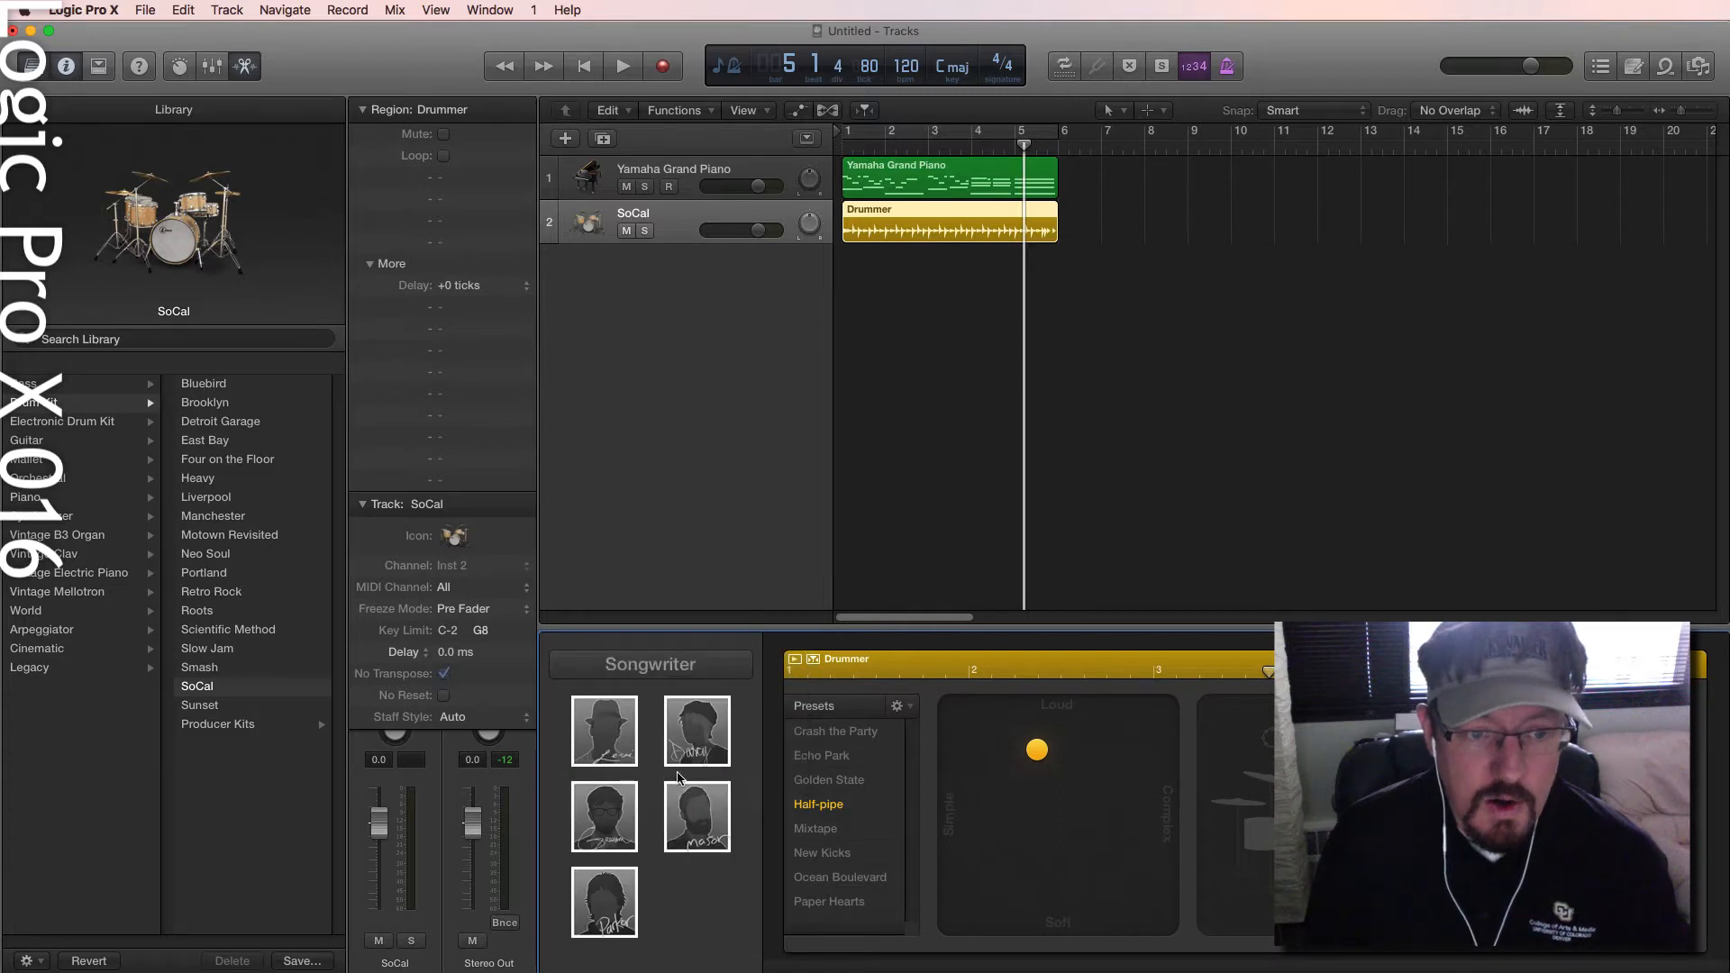
left_click(204, 382)
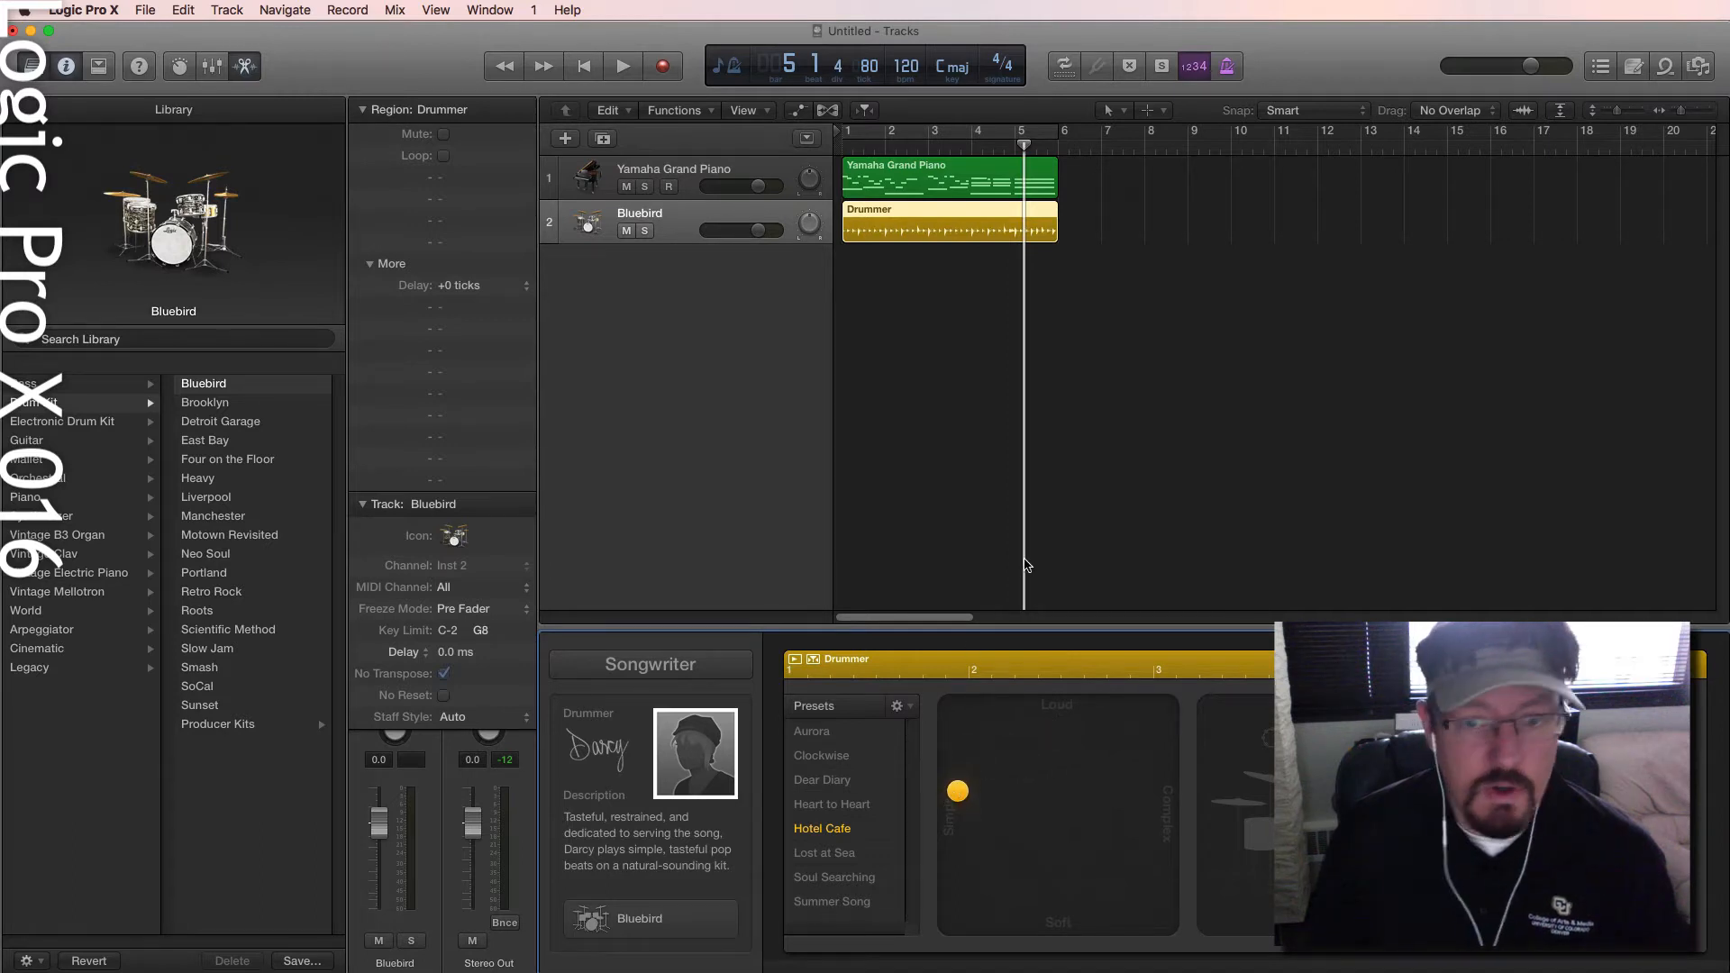
mouse_move(1211, 793)
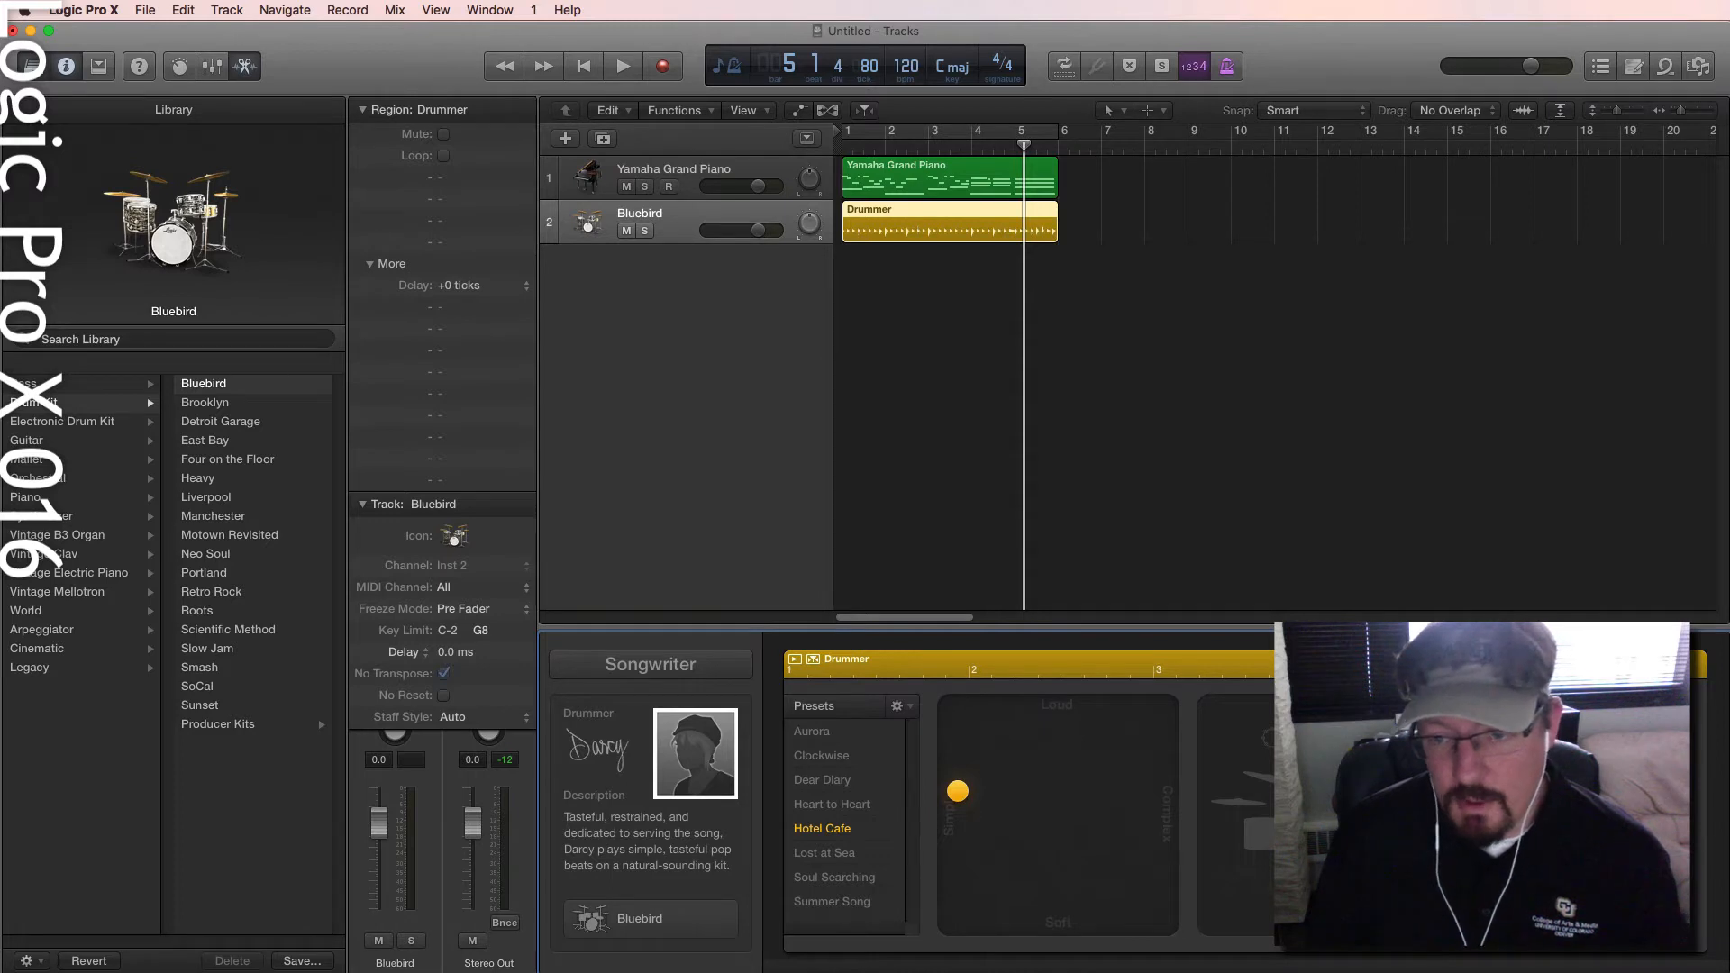
left_click(582, 64)
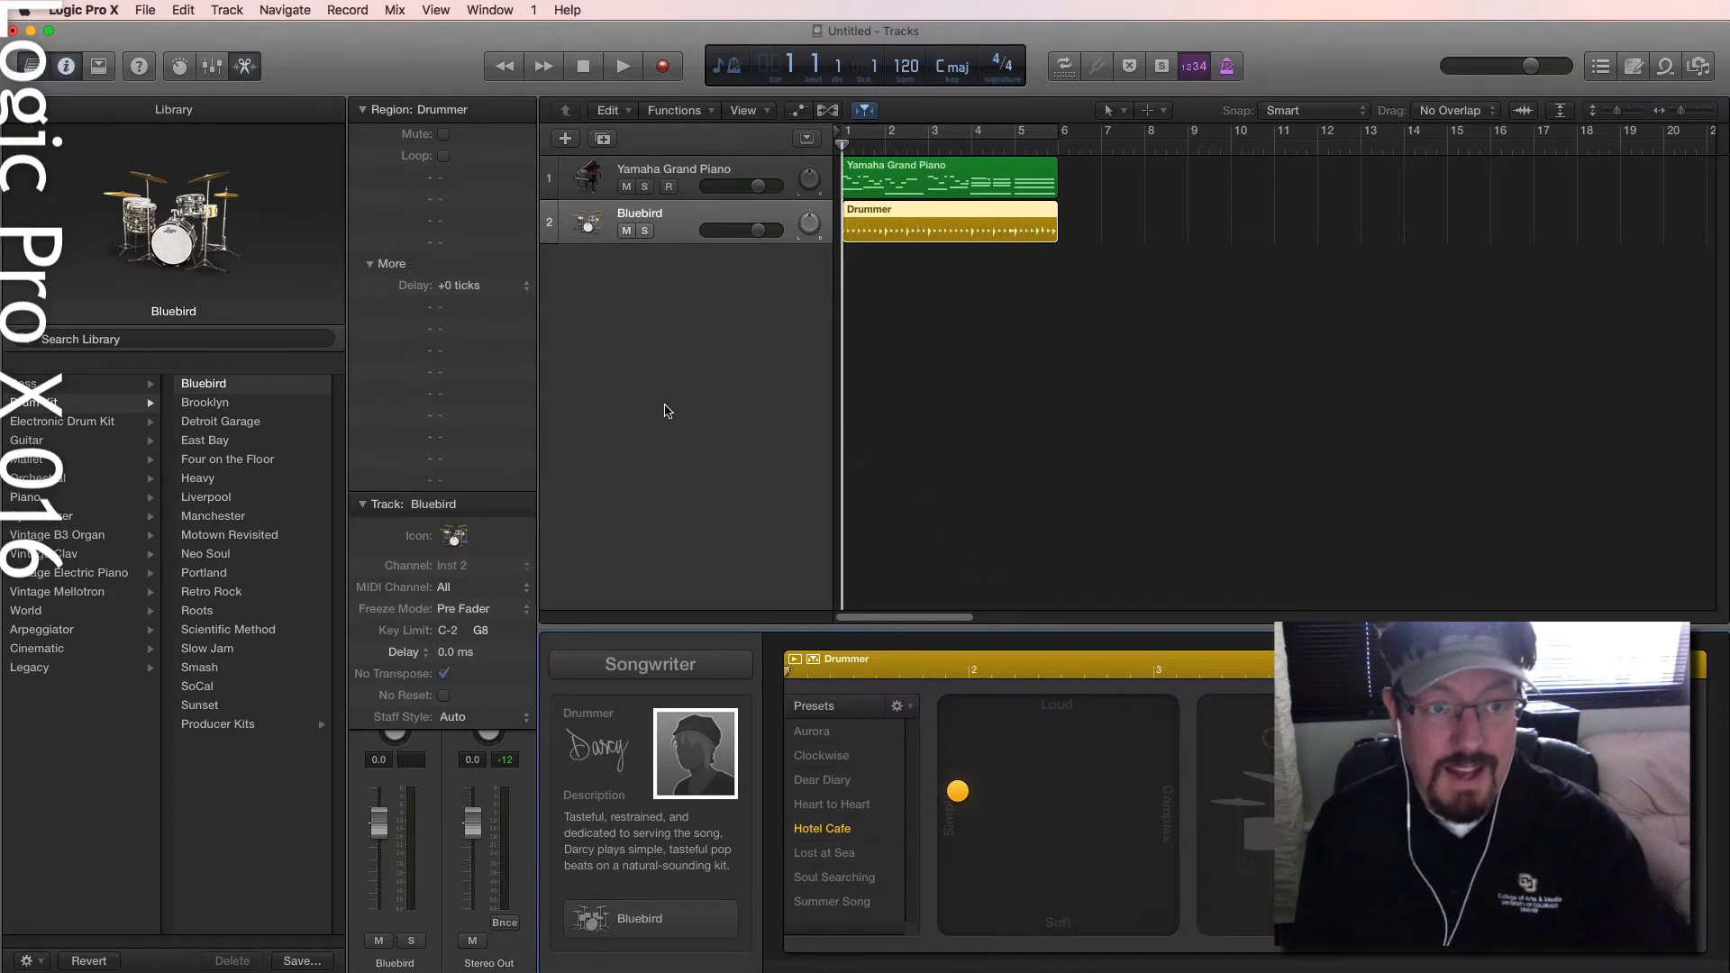
Show the Groove Track column, tick the piano as groove source, and play both tracks.
right_click(661, 227)
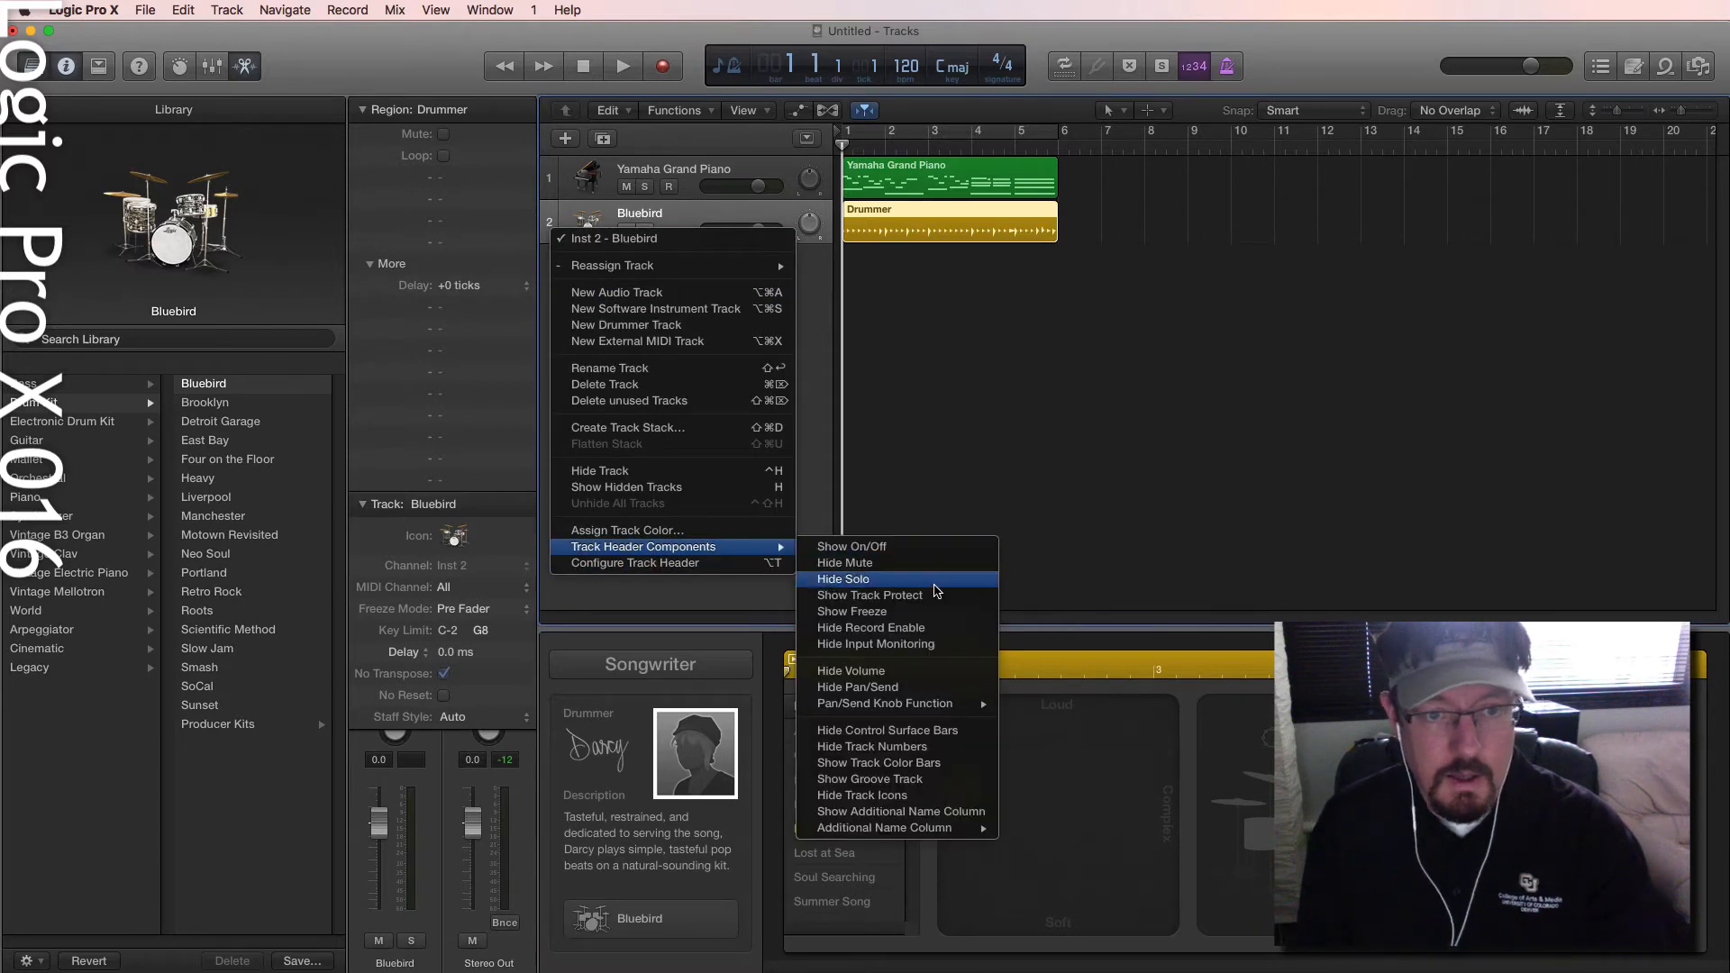
mouse_move(848, 670)
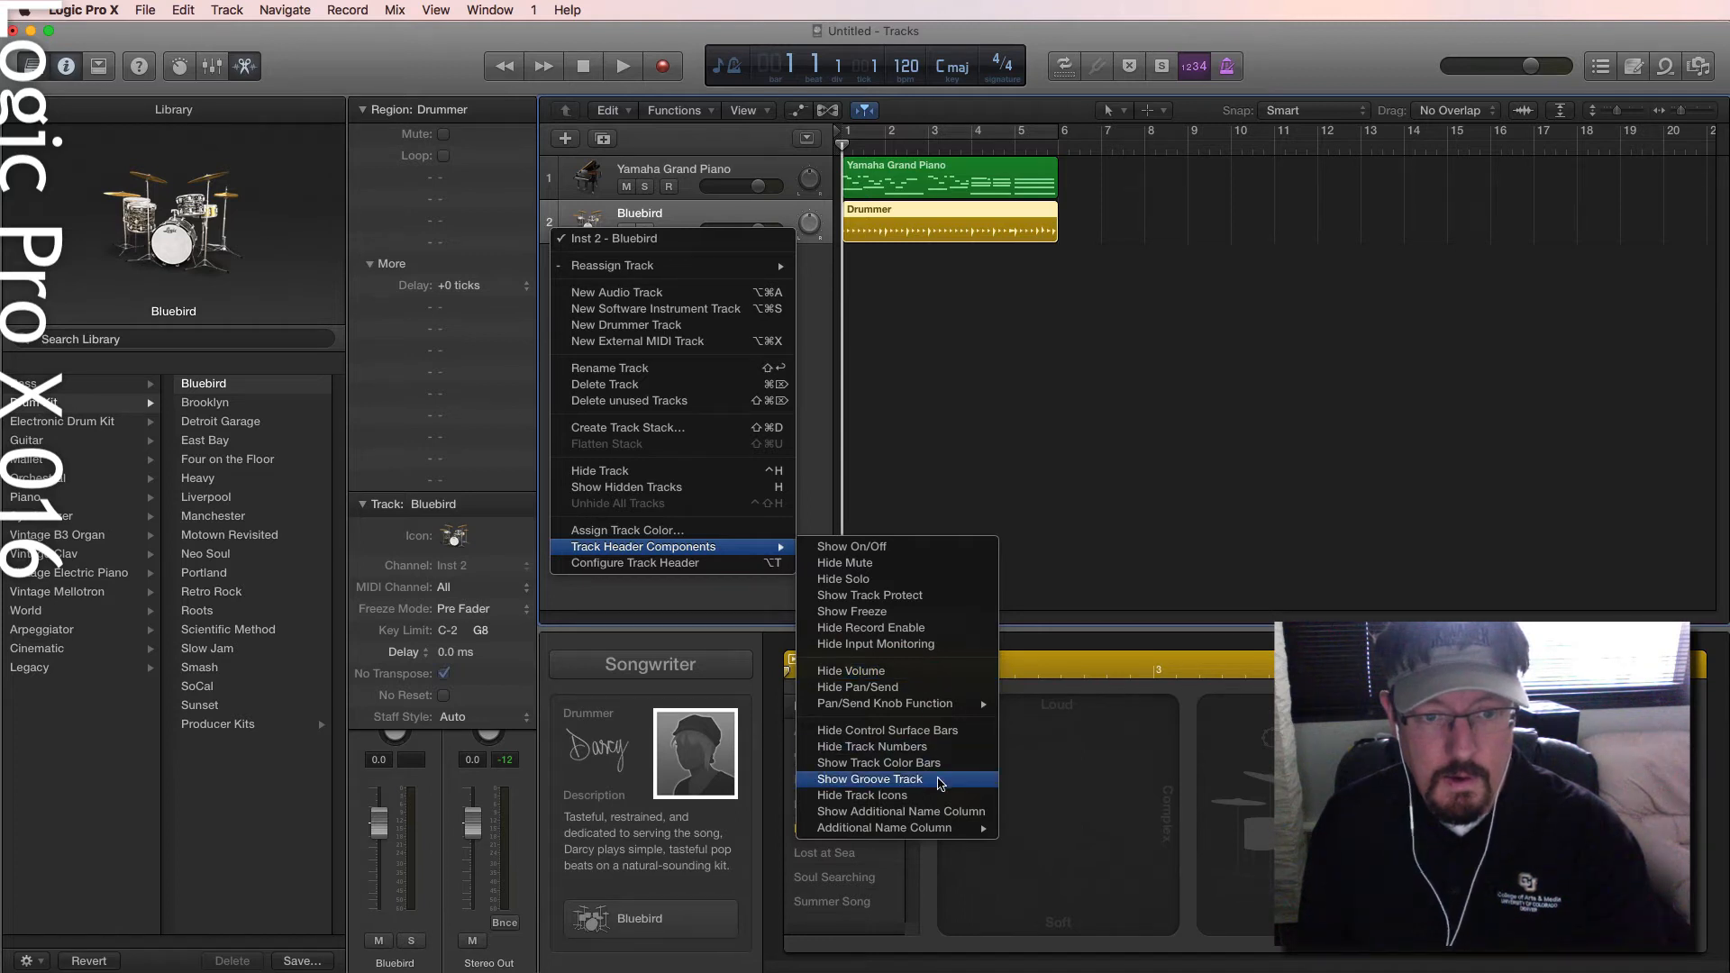
left_click(866, 778)
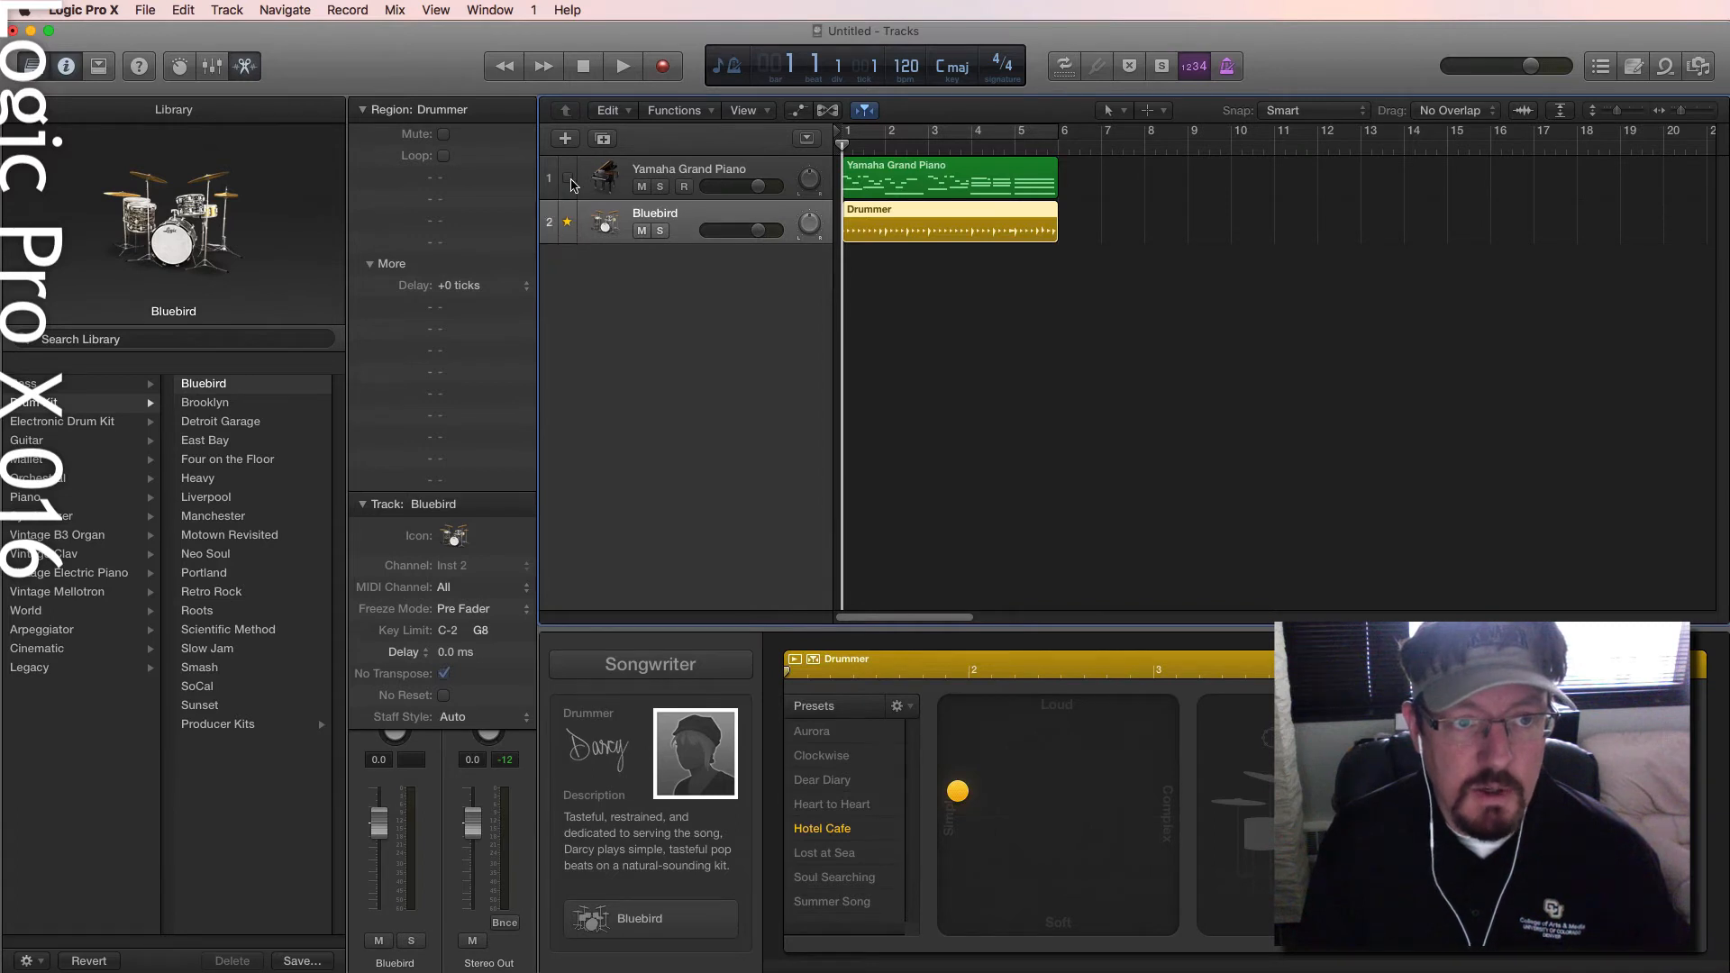
left_click(567, 176)
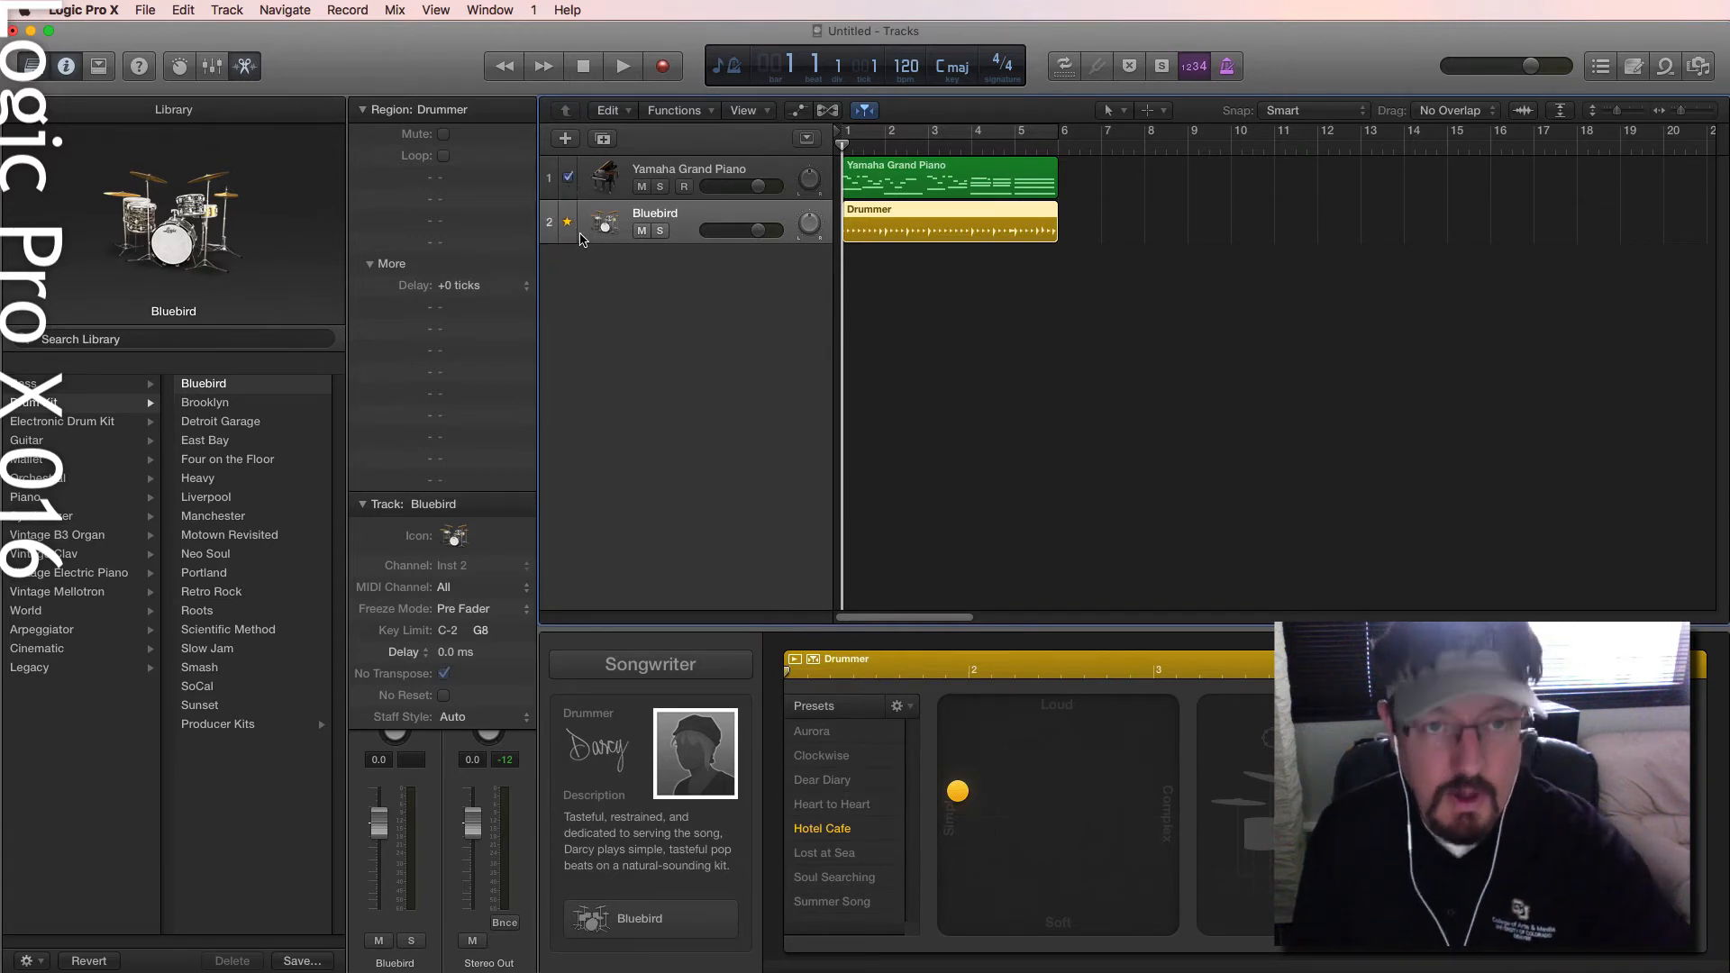
left_click(621, 67)
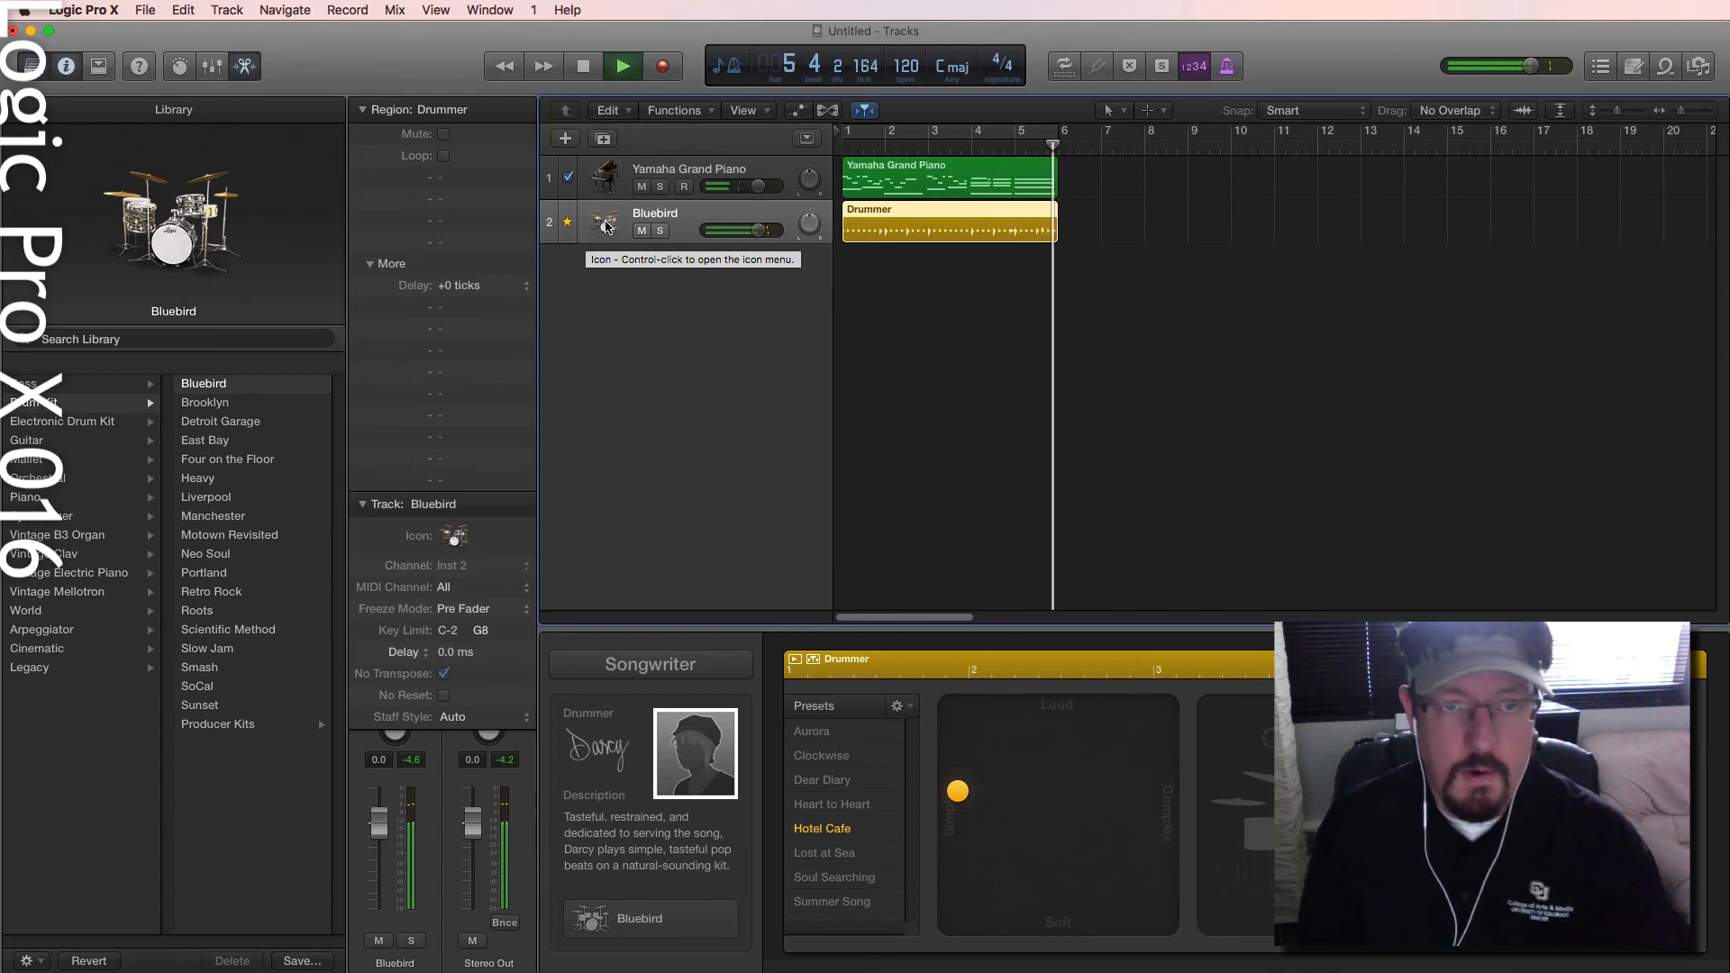
left_click(622, 66)
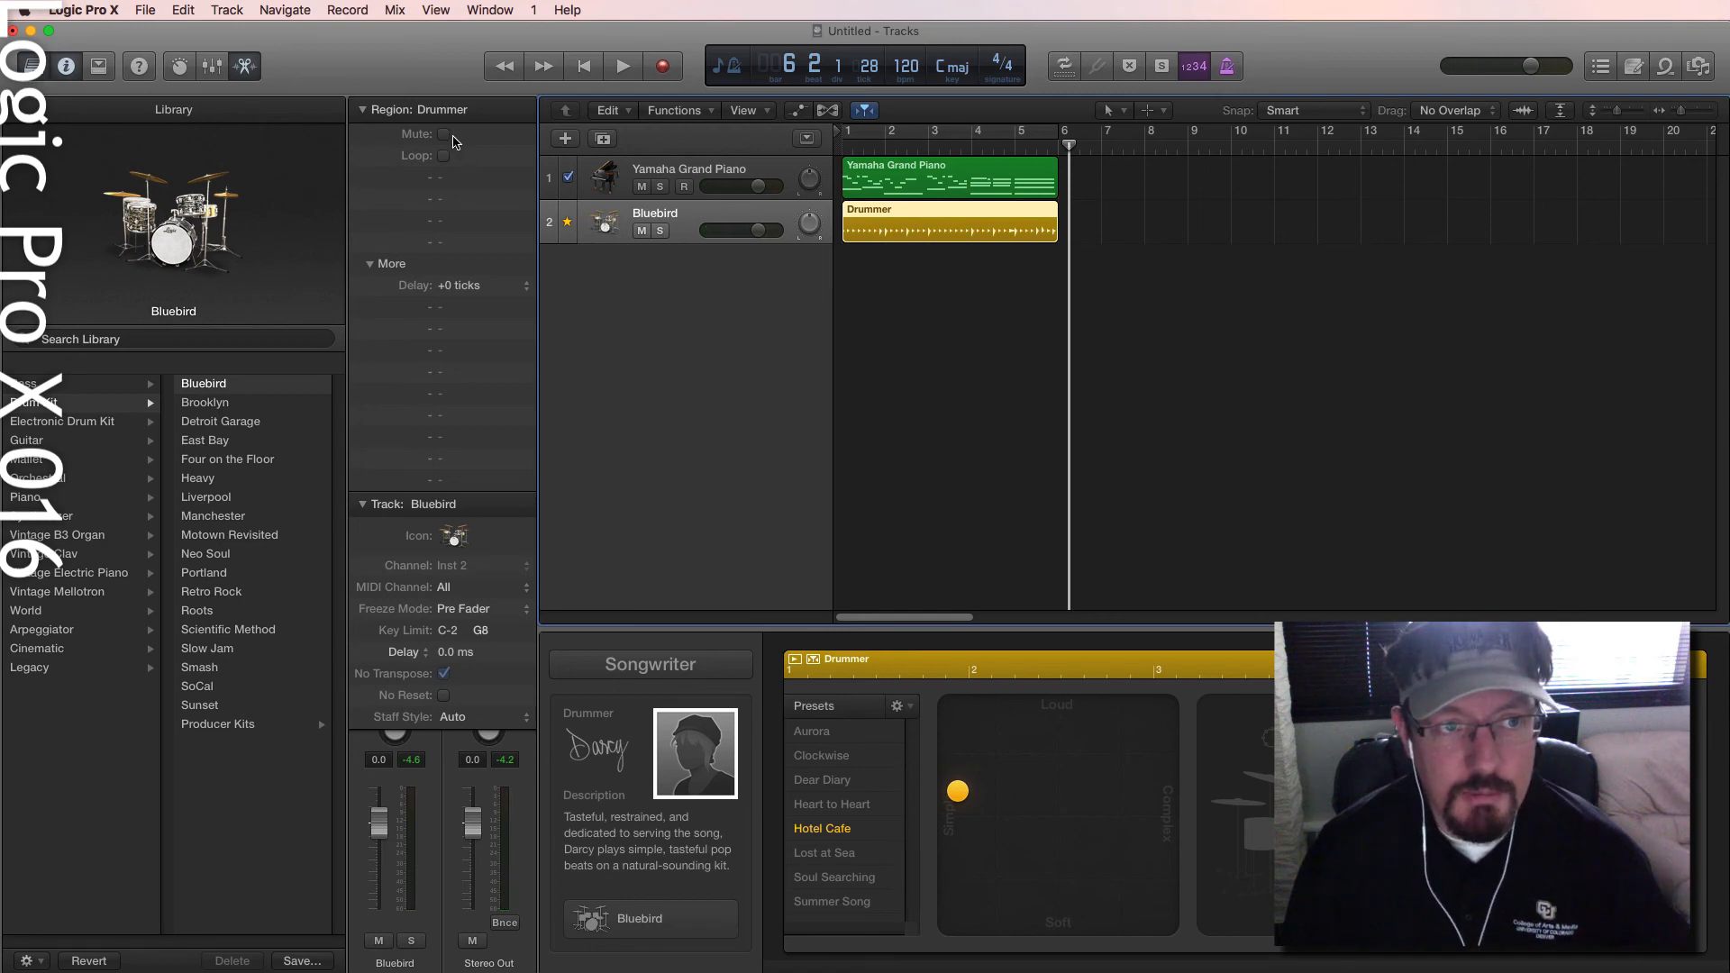
mouse_move(460, 144)
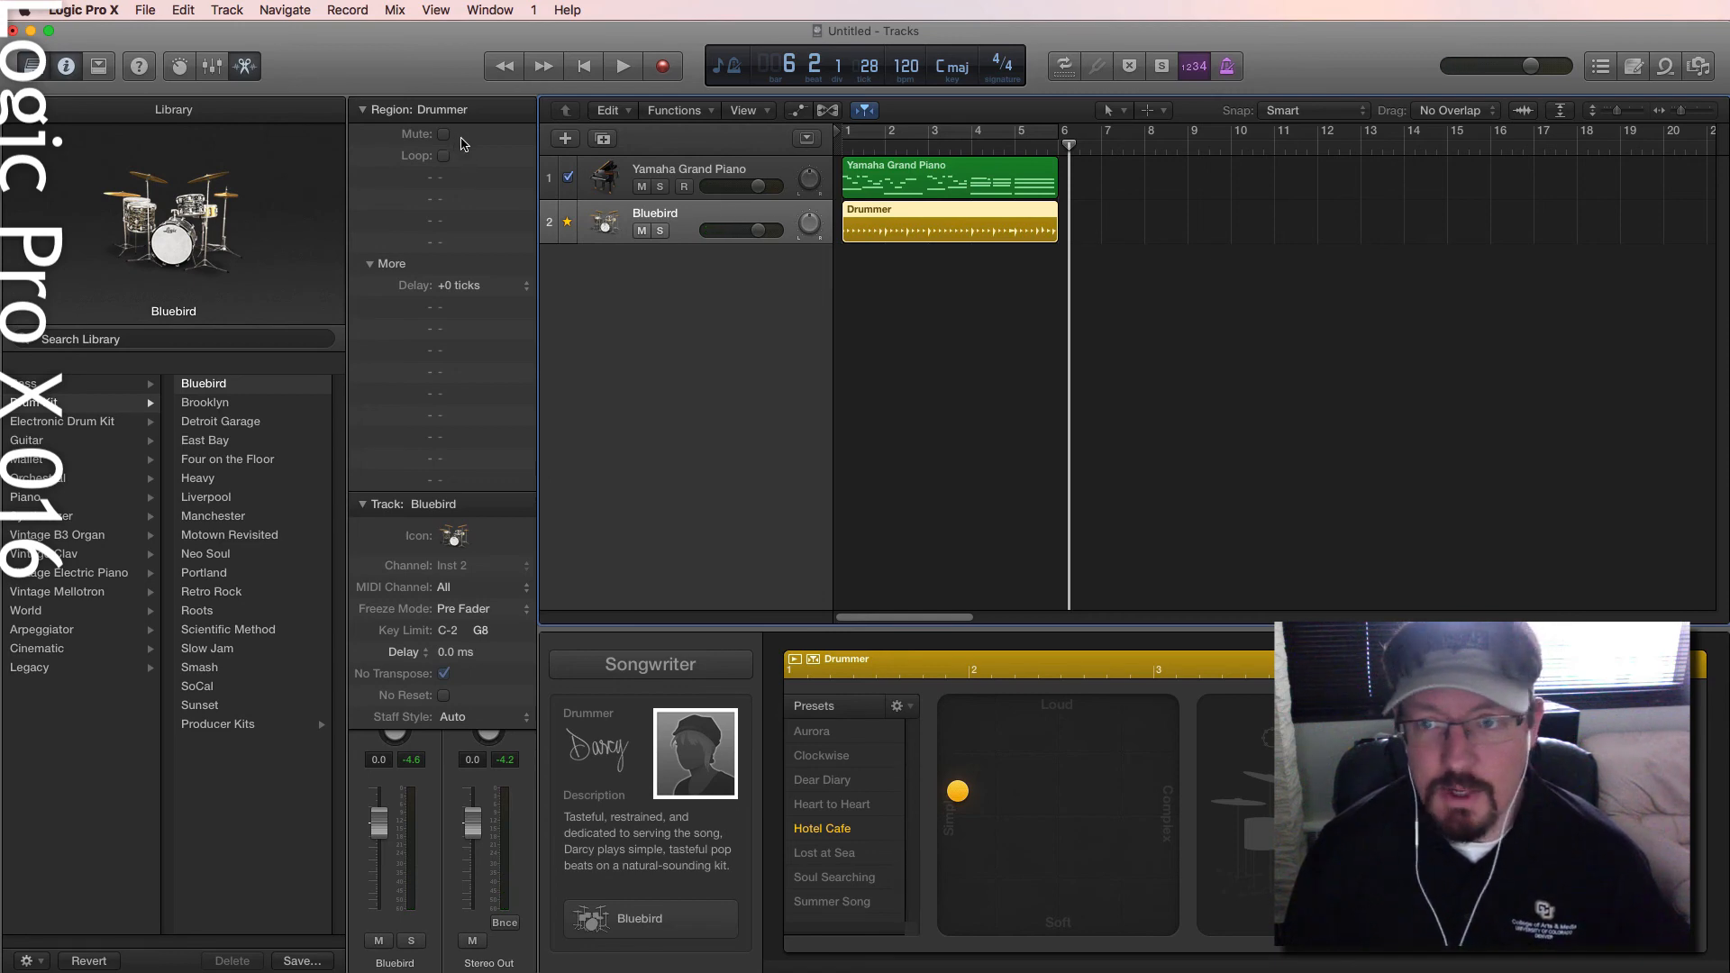